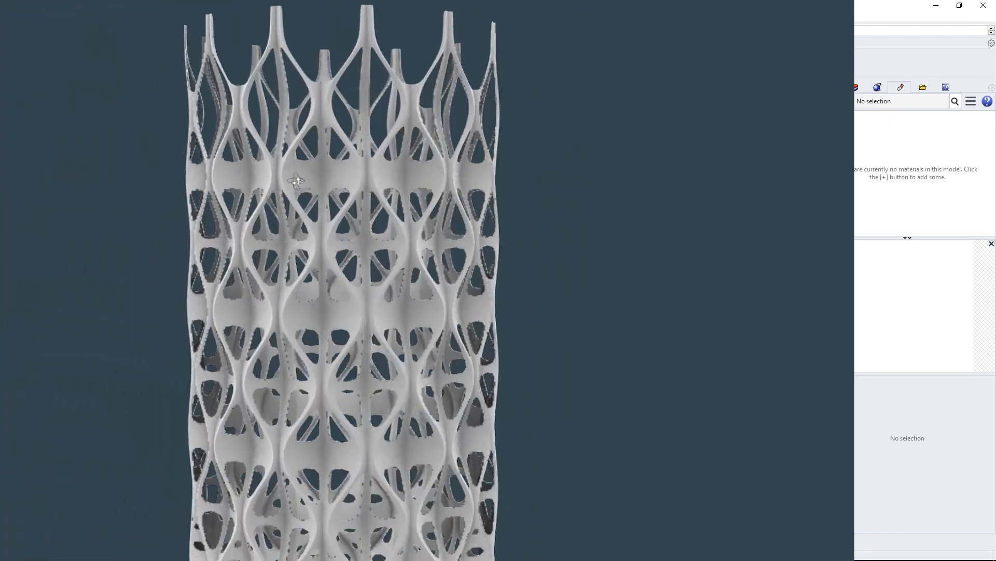
Step: Orbit the rendered tower and look up through its hollow interior
drag(296, 179, 339, 185)
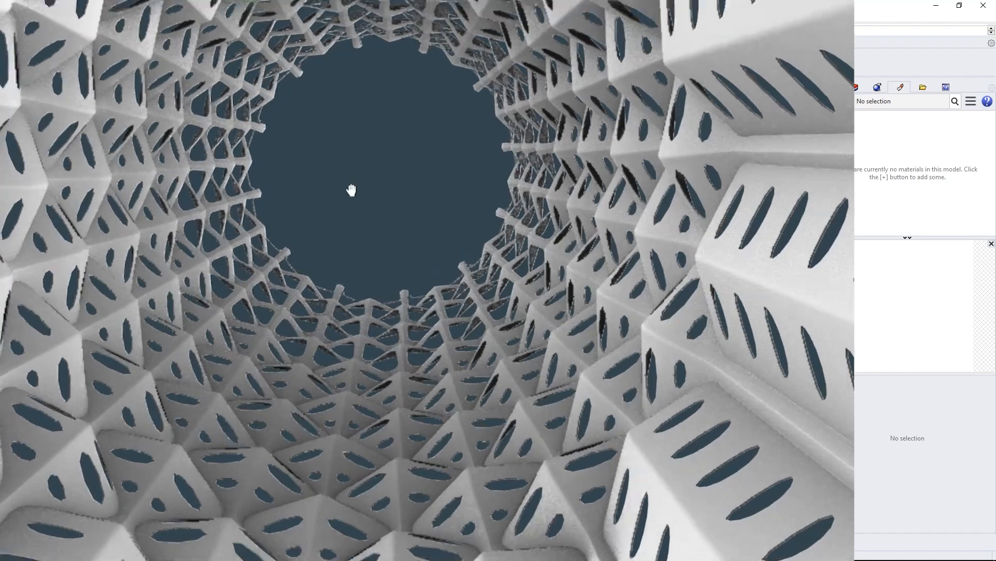
drag(351, 189, 348, 225)
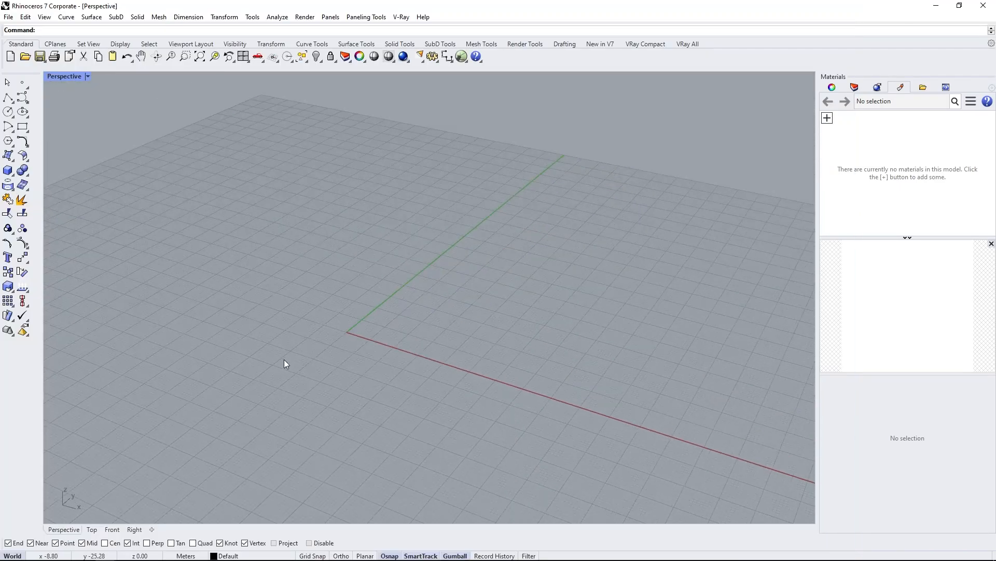
Step: Launch Grasshopper and raise the stacked circle levels to 60 over the 2448 domain
text(Grasshopper)
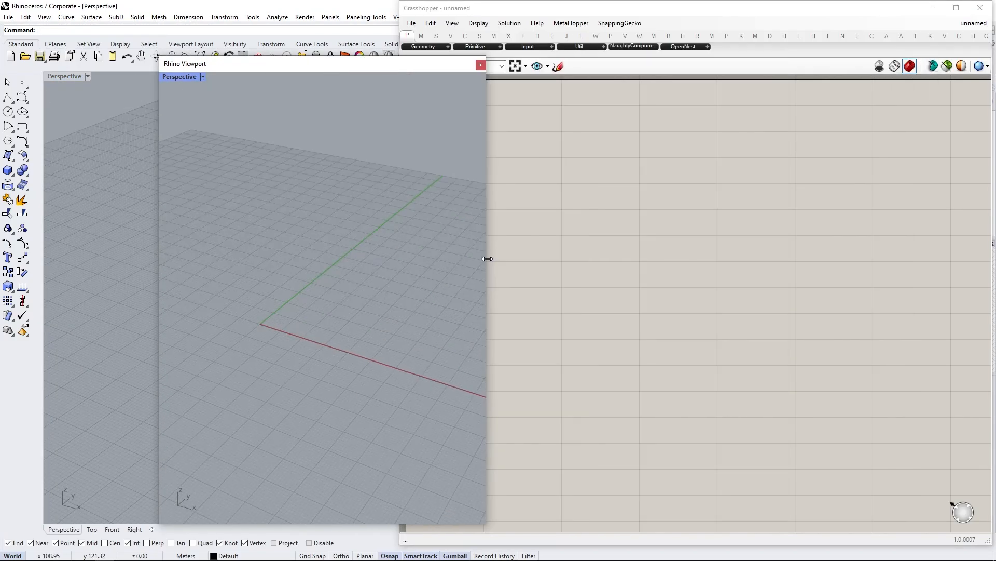
click(954, 9)
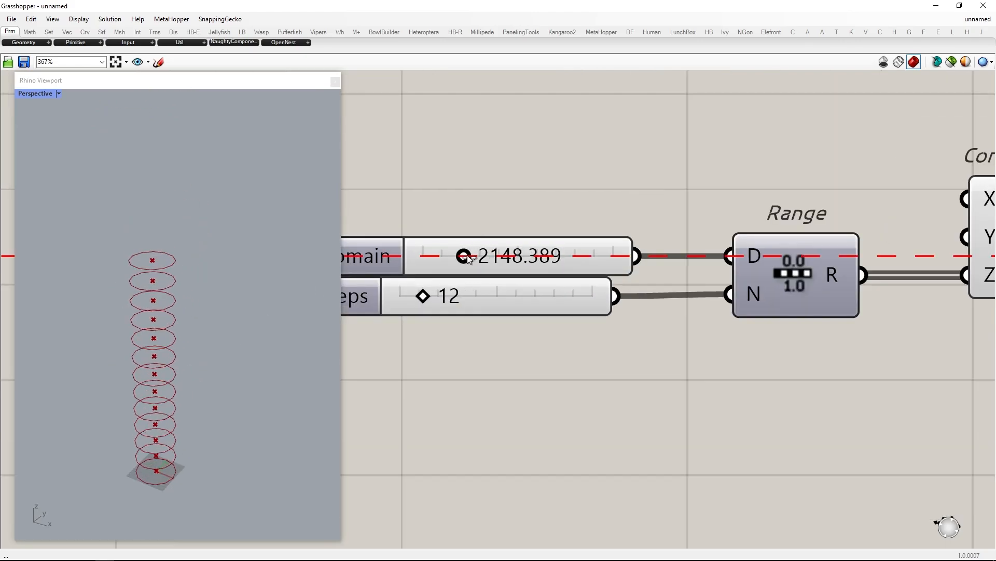
drag(423, 295, 515, 296)
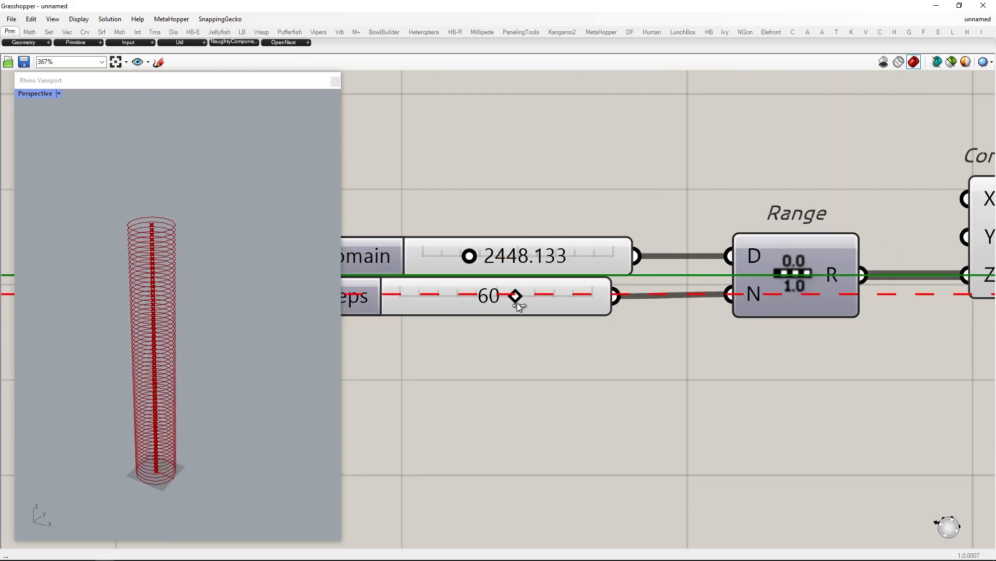
scroll(down, 3)
text(explode)
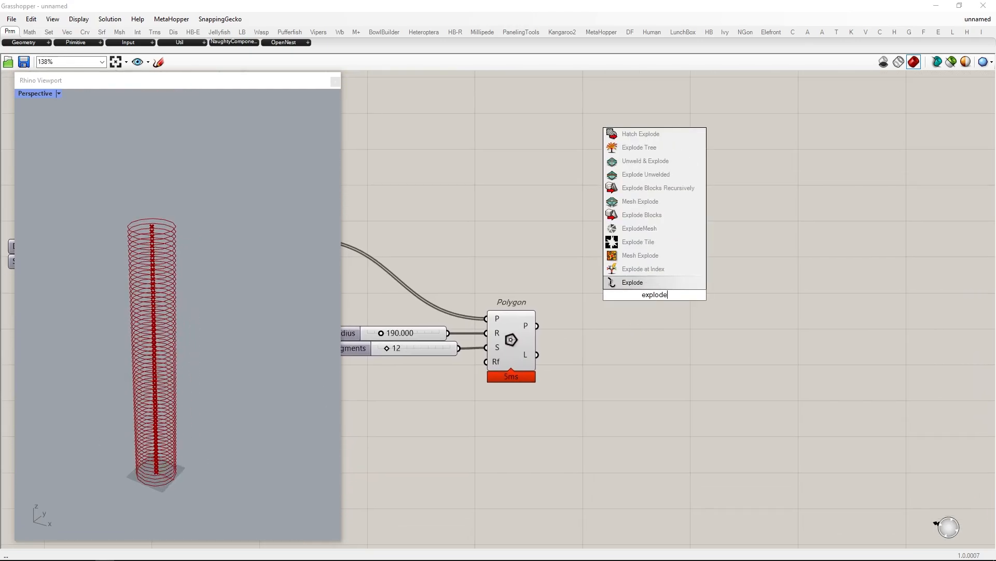
Step: Explode the polygons, cull duplicate vertices, and use them as line end points from each centre
click(632, 282)
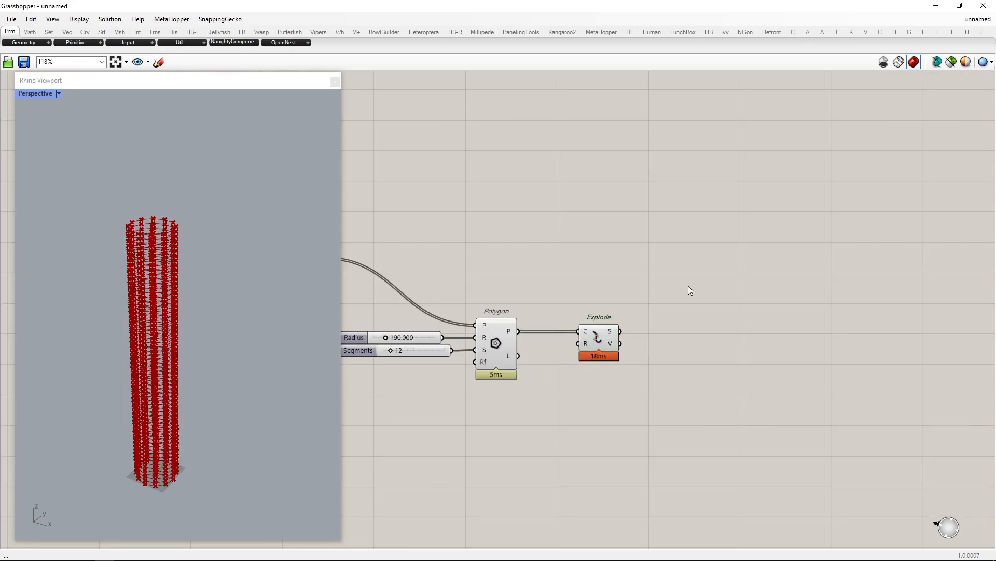
text(cull duplicates)
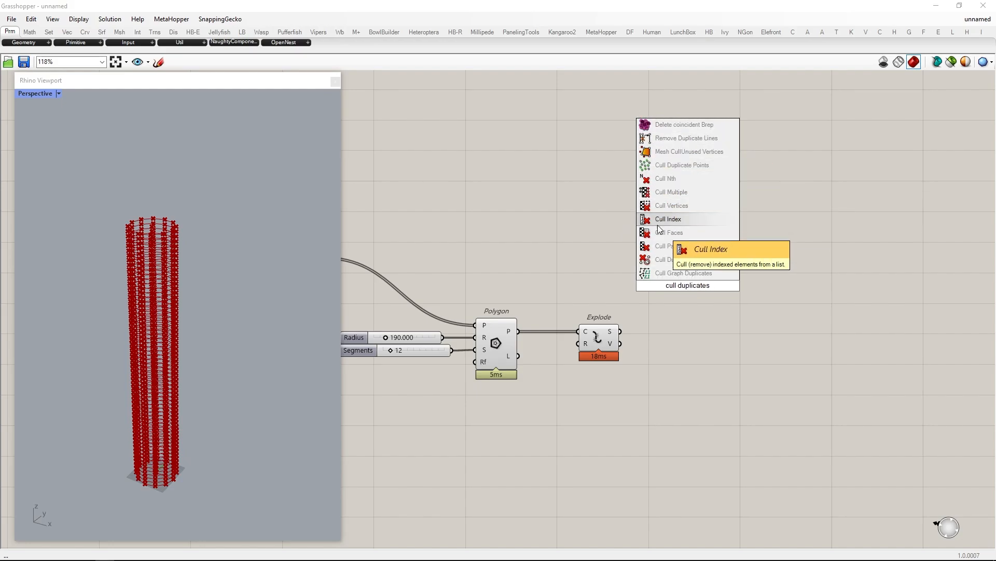
click(688, 285)
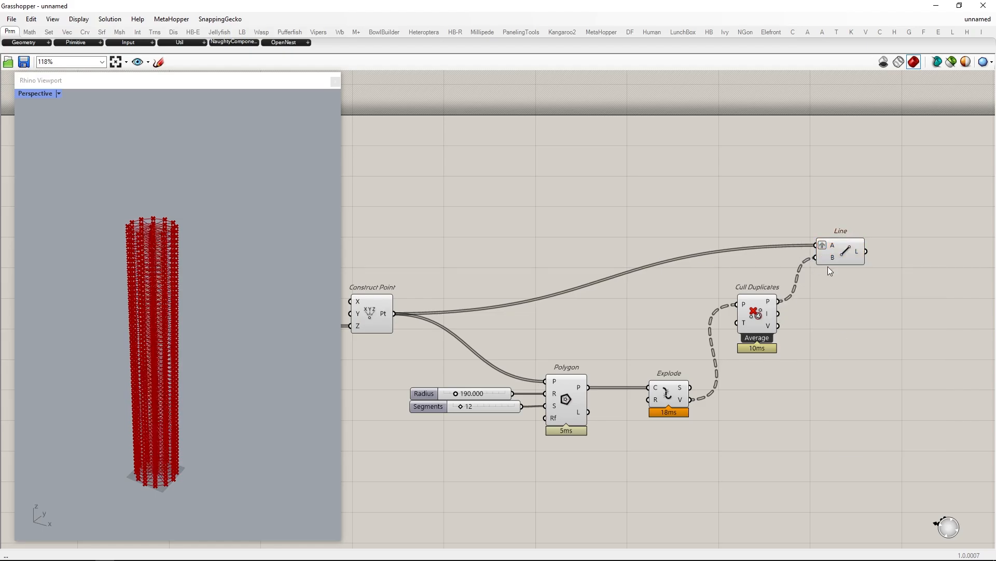
drag(840, 251, 871, 279)
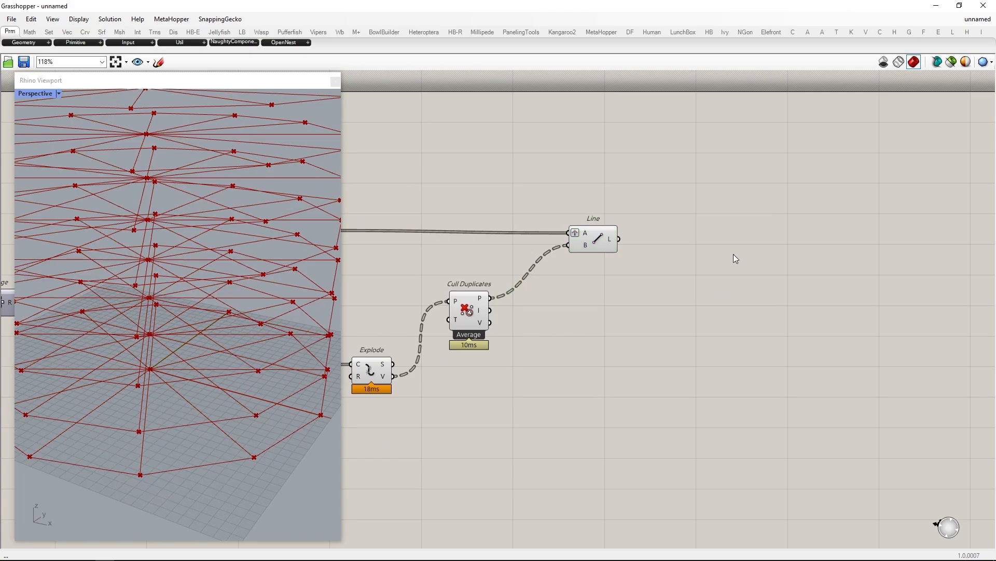
Step: Extend the radial lines at both ends by a 120 slider and its negative value
text(extend curve)
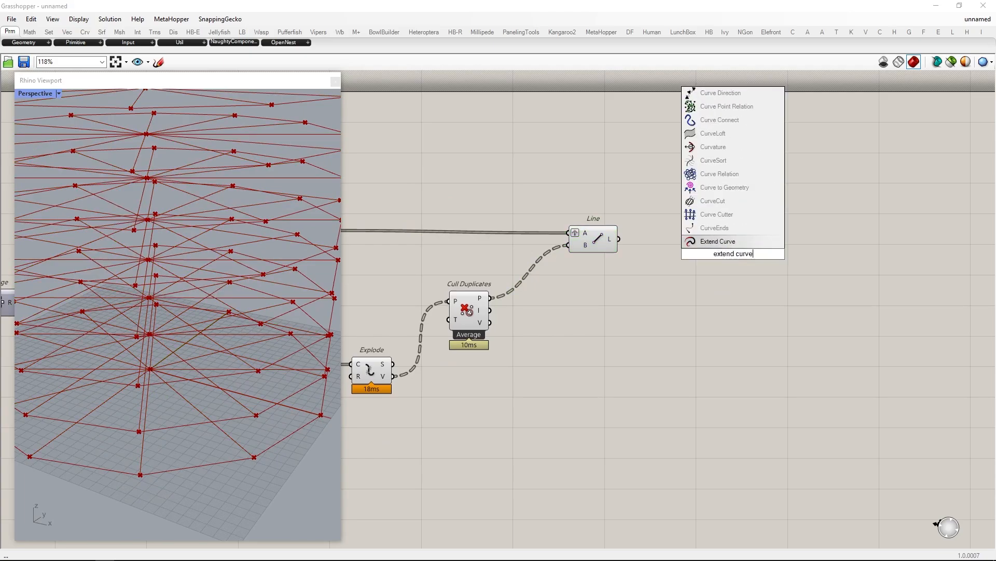
click(719, 241)
text(negativ)
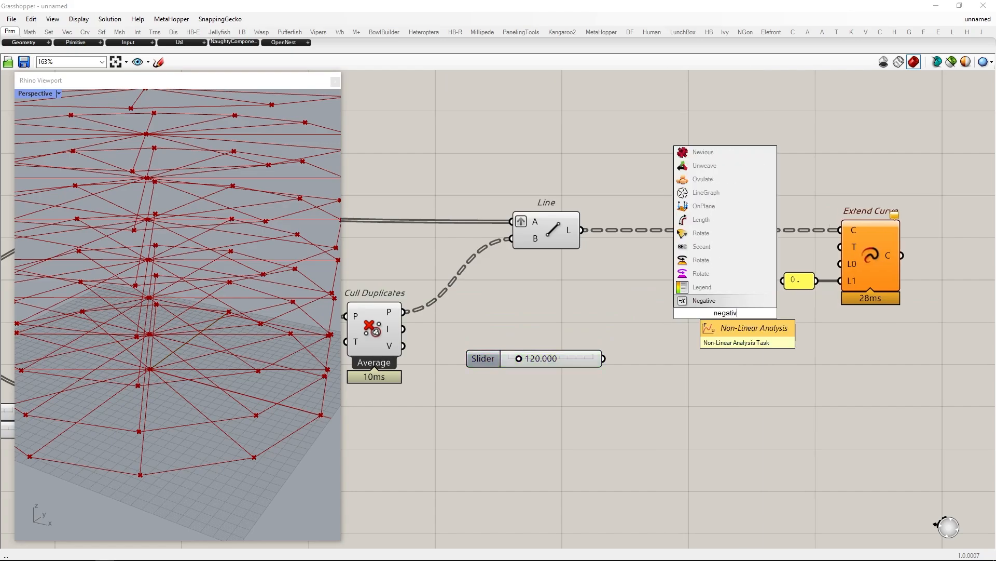
click(703, 300)
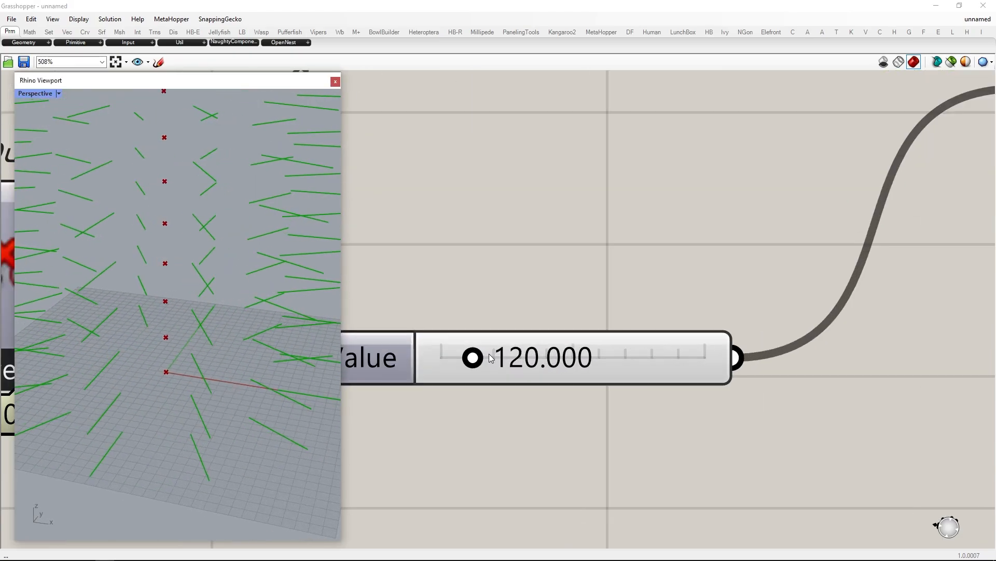
drag(473, 356, 478, 359)
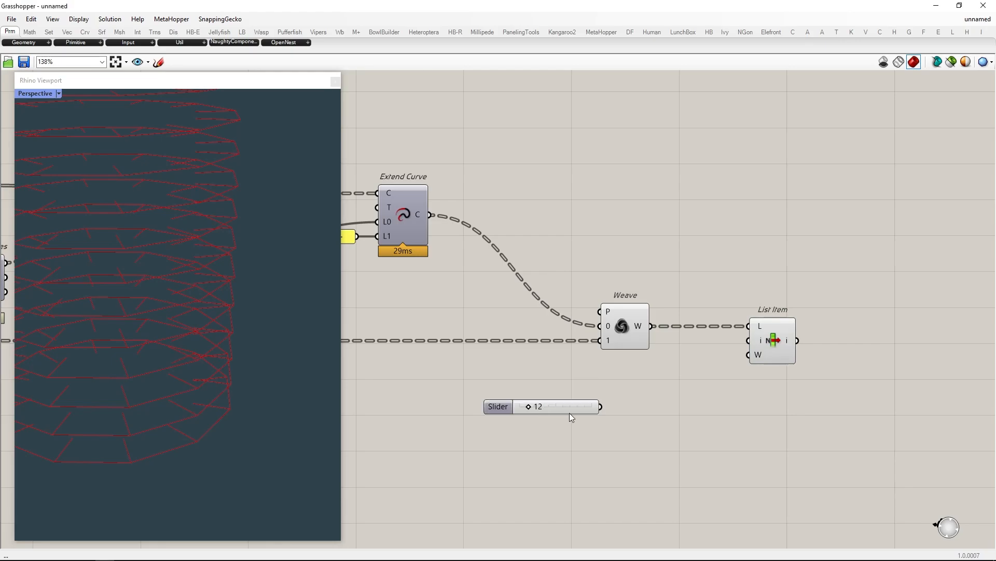
Step: Weave the line sets with a 1/0 panel pattern and preview items via an index slider on List Item
drag(559, 406, 518, 406)
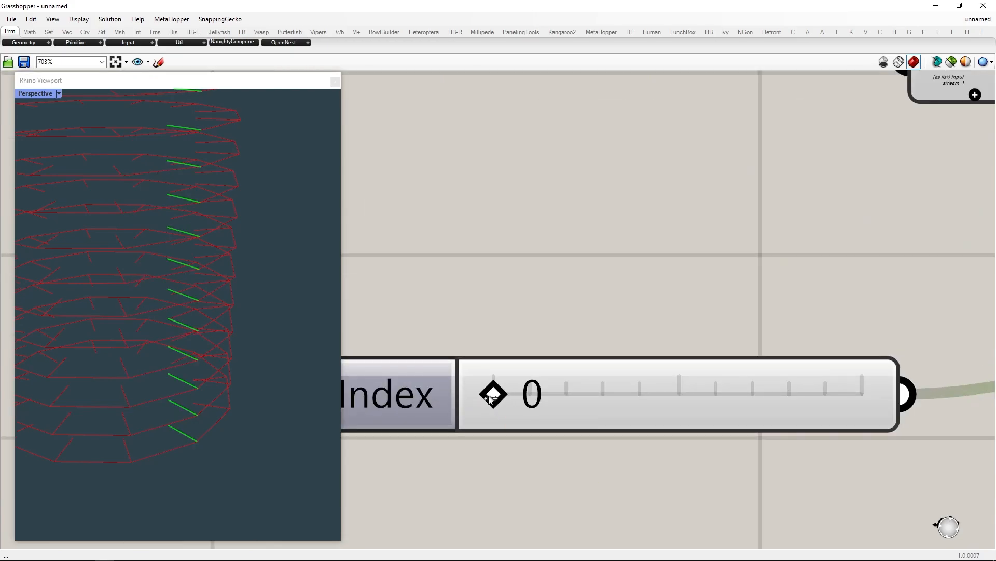
drag(492, 394, 514, 393)
text(//)
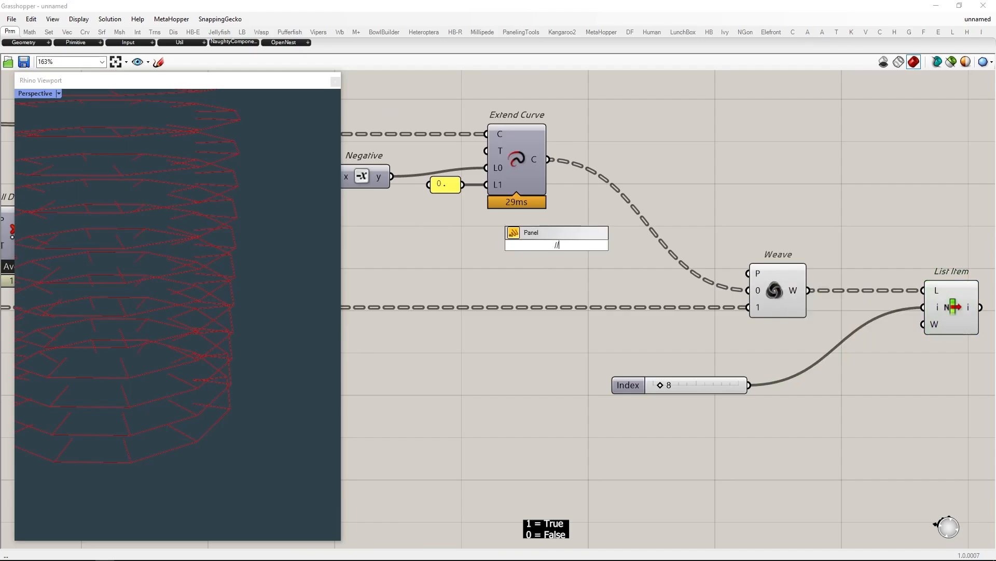
text(1)
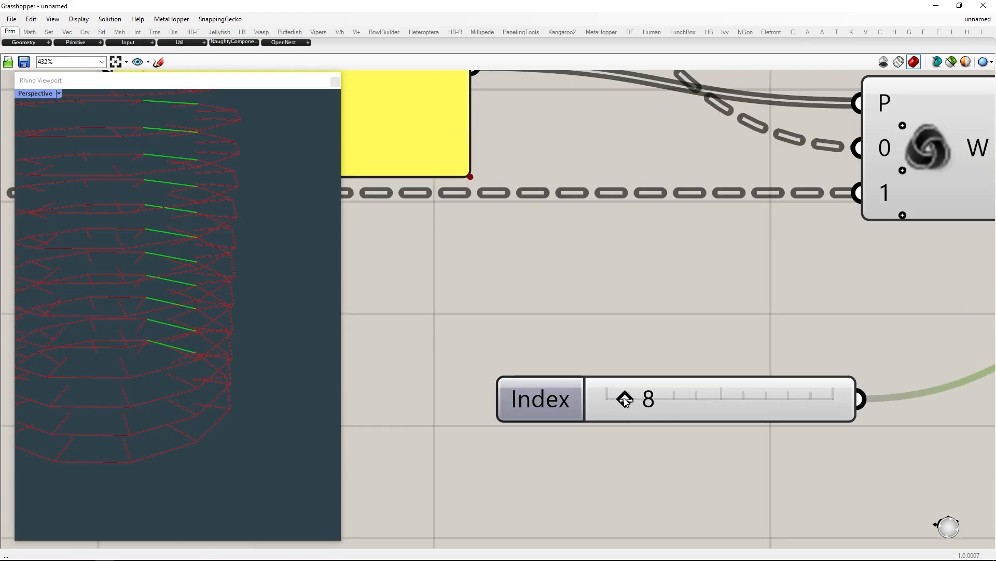
drag(625, 399, 610, 398)
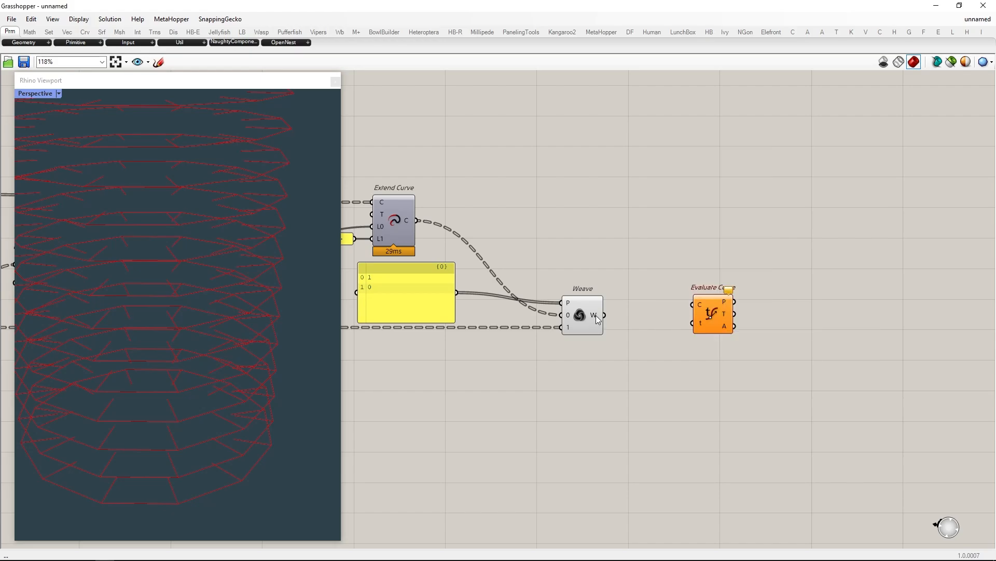
Step: Wire the woven lines into Evaluate Curve and add an Expression component
drag(712, 311, 839, 321)
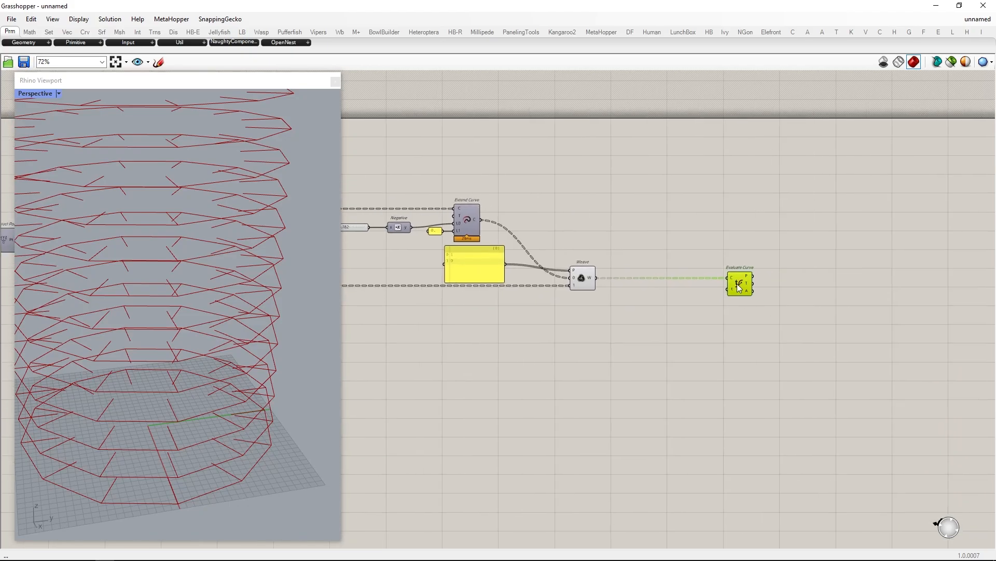
right_click(730, 279)
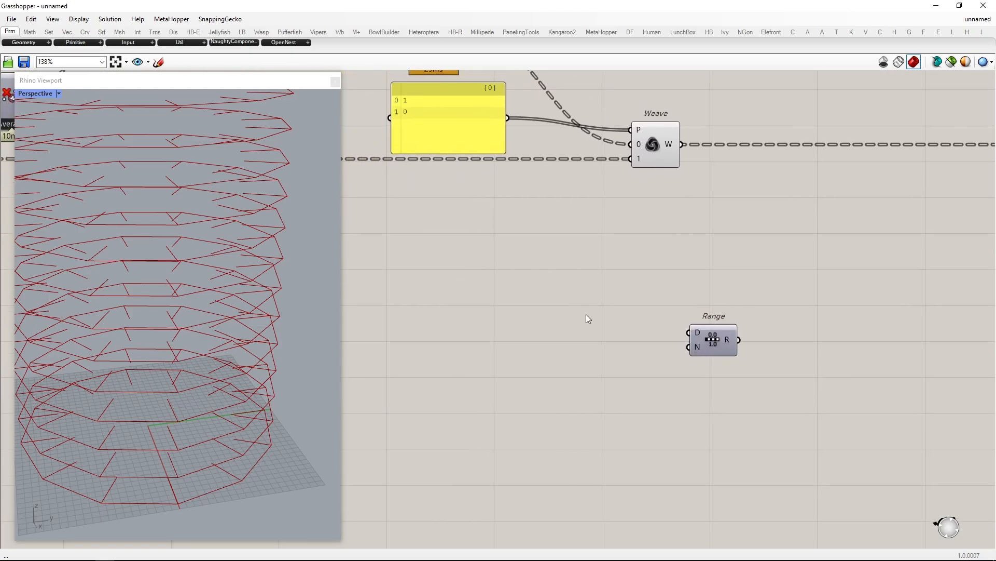
text(expretio)
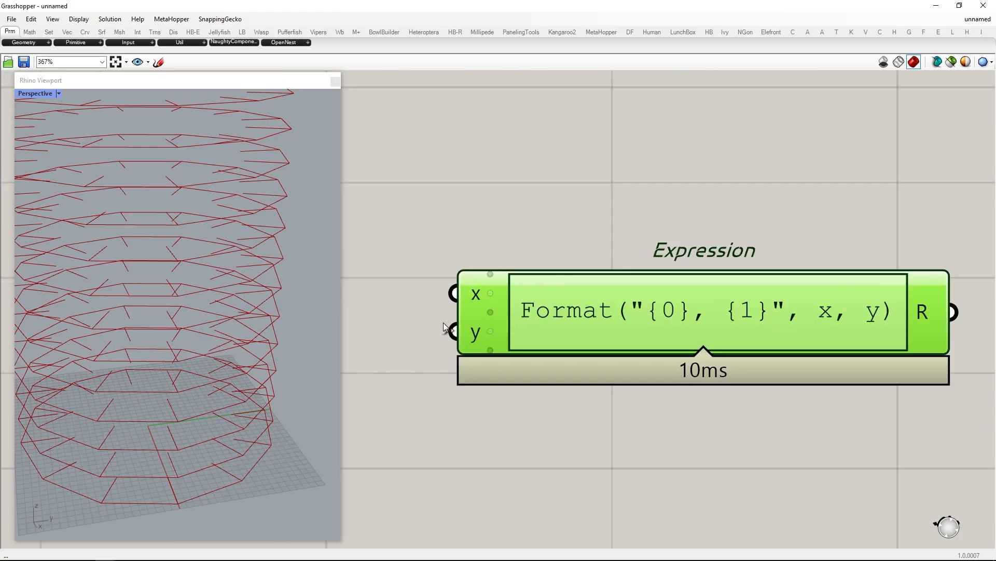
Step: Edit the expression to 2 * pi * x to drive the Range domain
double_click(704, 309)
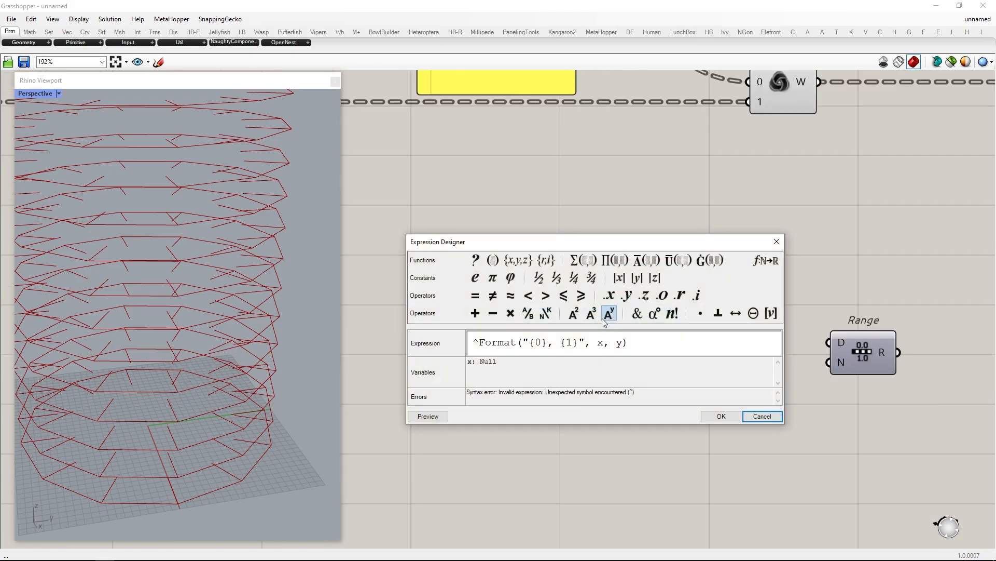
text(2 * pi *)
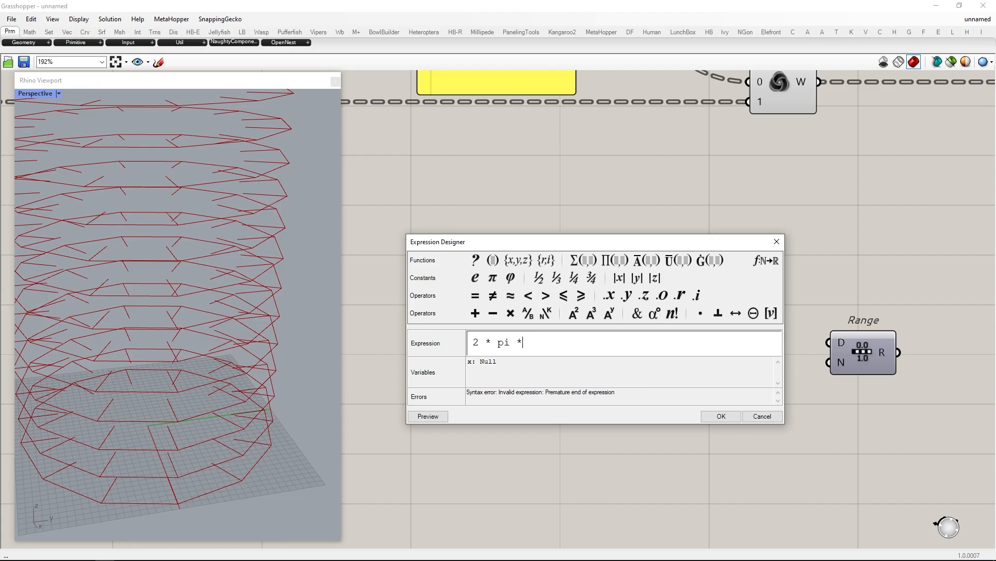
text(x)
text(sin)
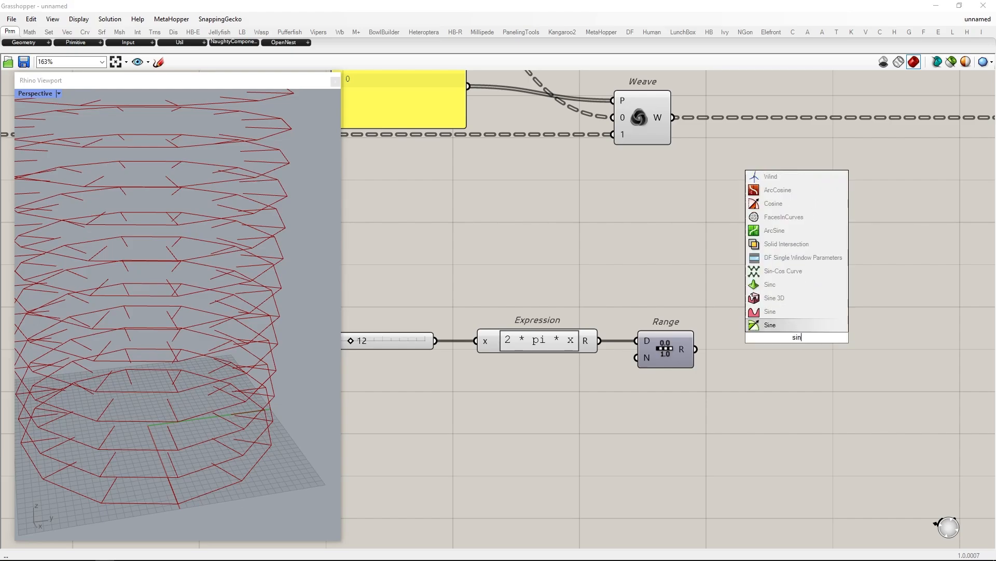
Step: Add a Sine component with a Quick Graph showing the wave, sampling the range at 1000 steps
click(770, 324)
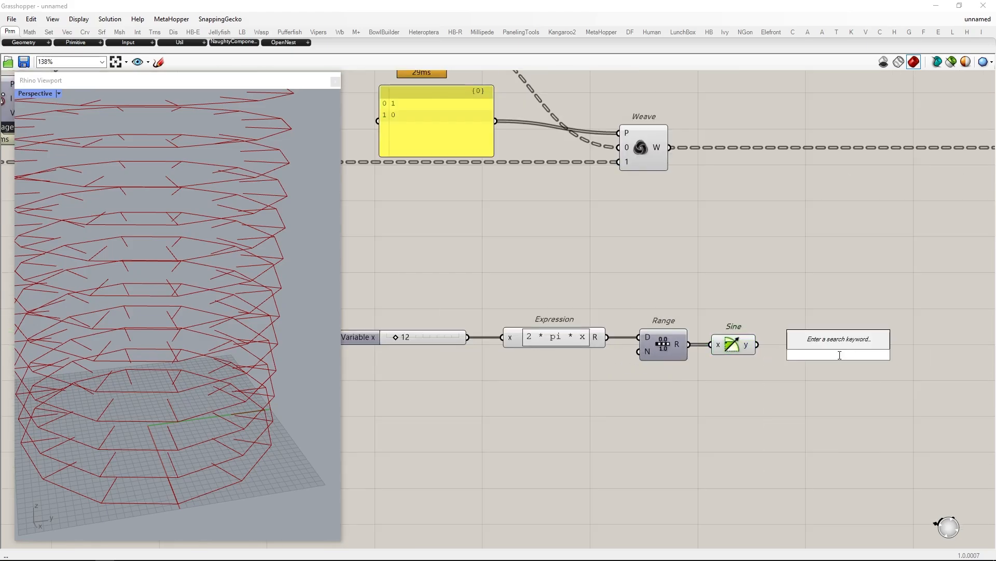
text(quick gra)
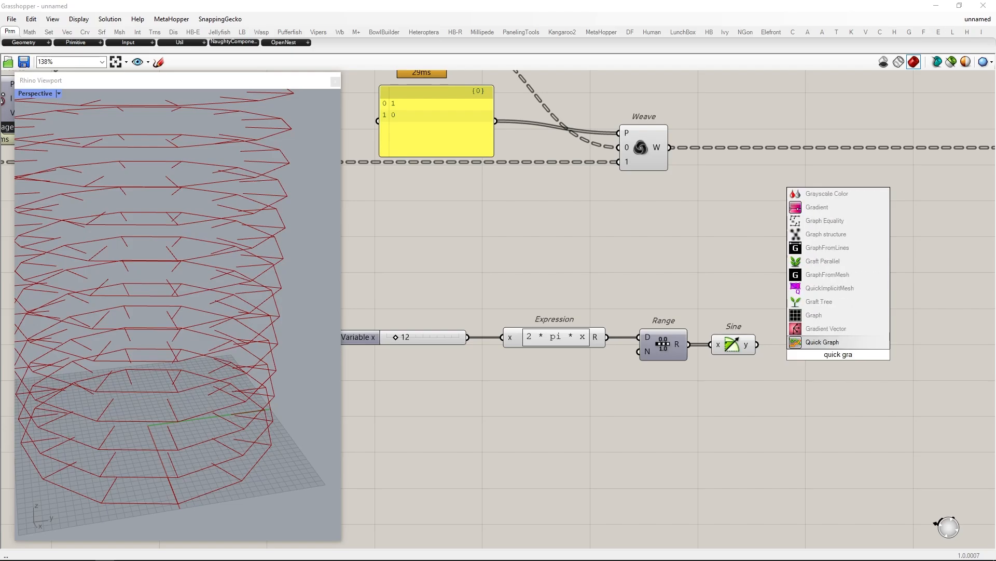
click(822, 341)
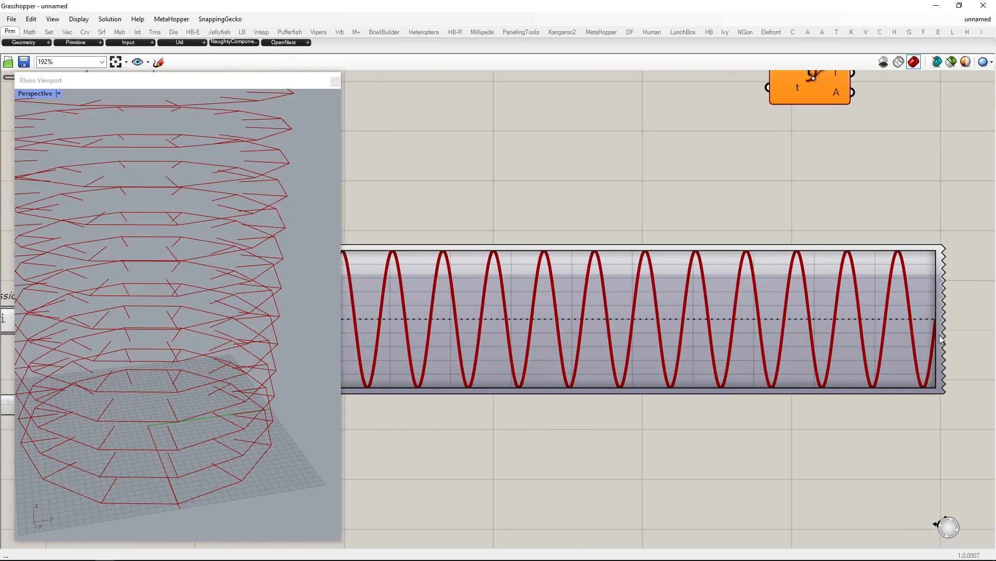
scroll(down, 3)
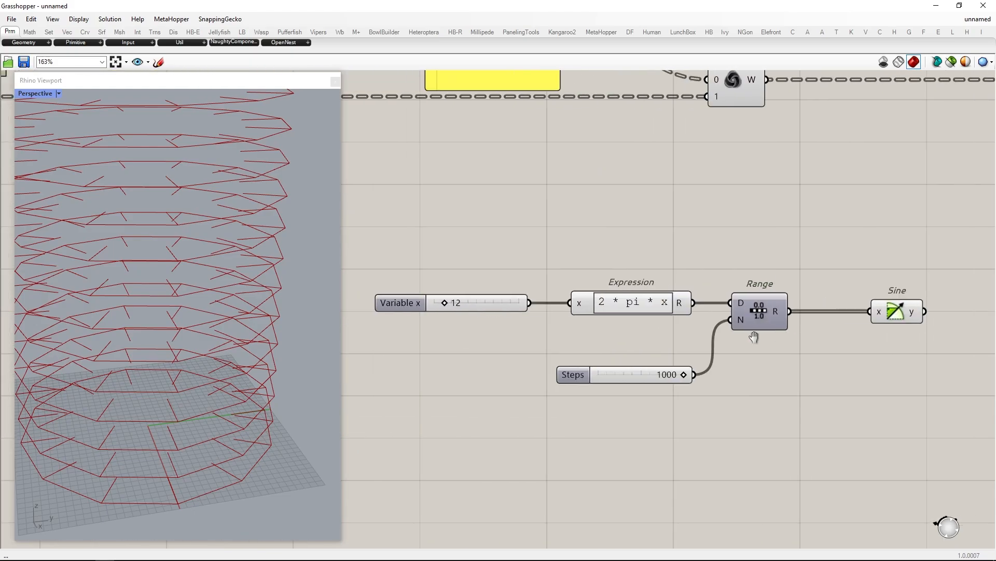
scroll(down, 3)
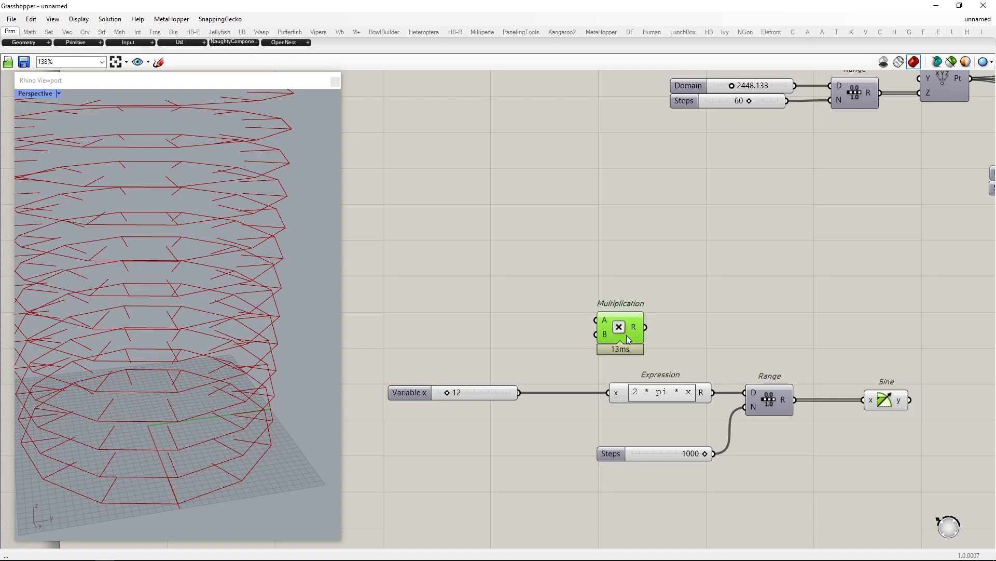
Step: Multiply a 5 slider by the variable to set the tower Range's ring count
double_click(511, 309)
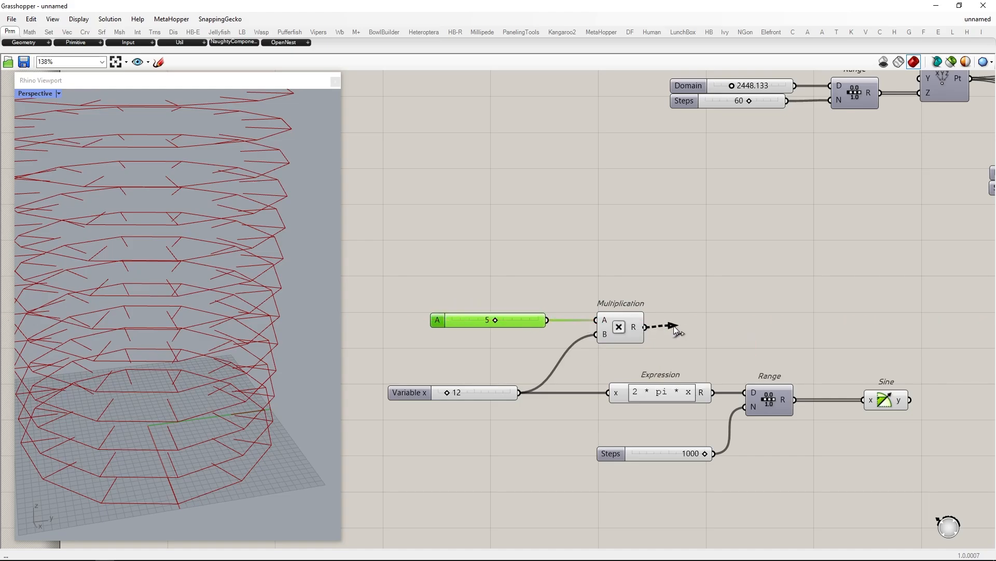
scroll(down, 3)
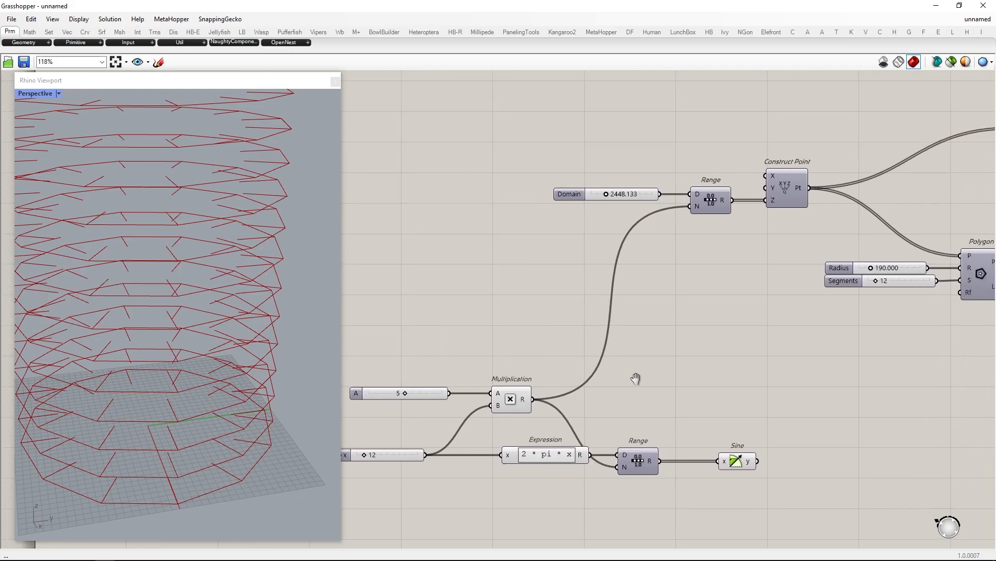
scroll(down, 3)
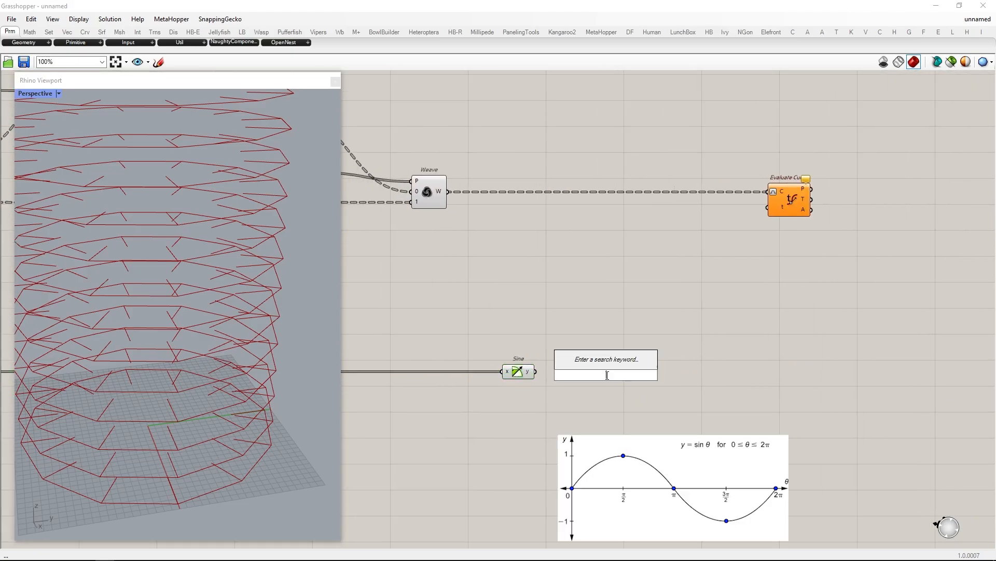
Step: Add Remap Numbers with a '-1 to 1' panel as its source domain
text(remap numbe)
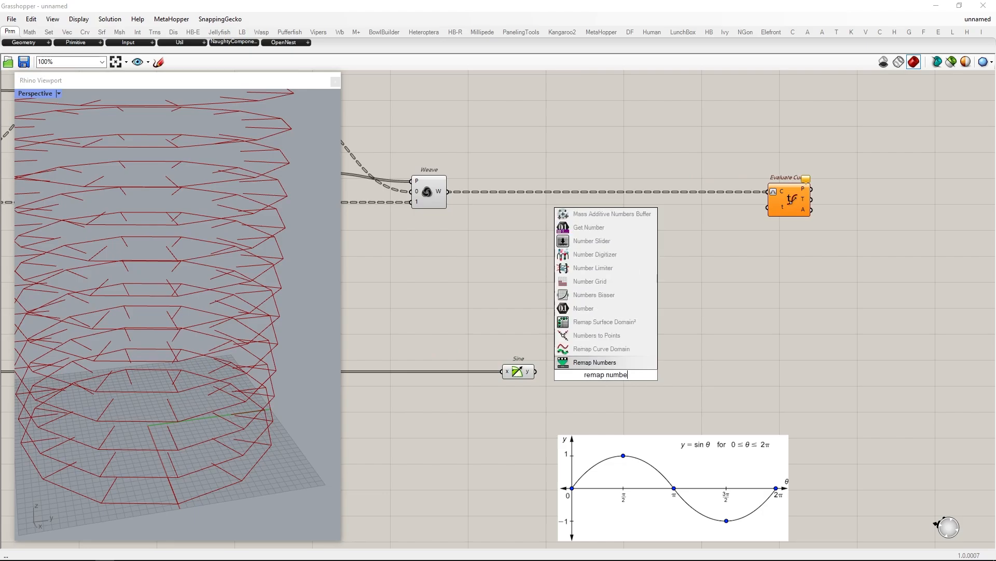
click(594, 361)
text(//)
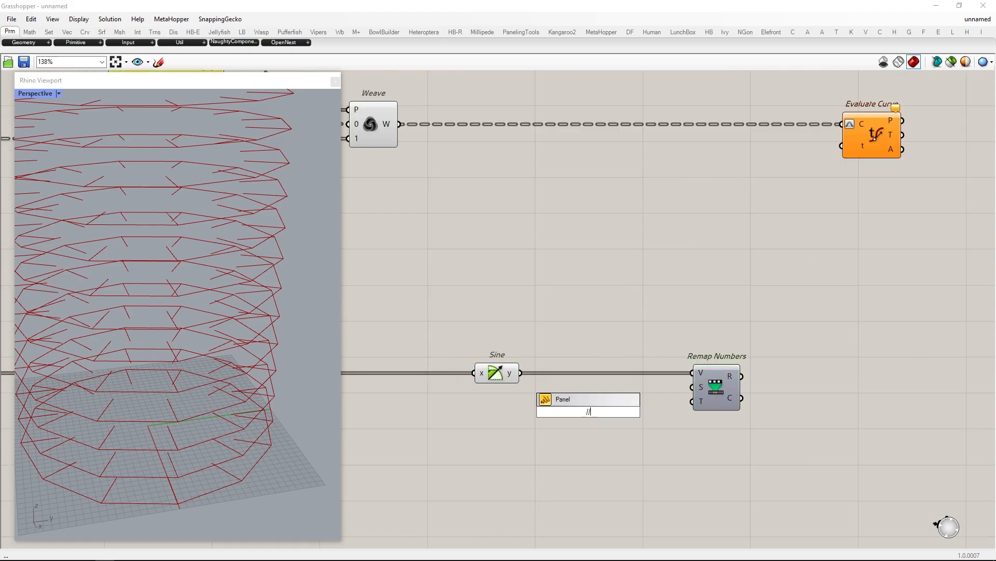
text(-1 to 1)
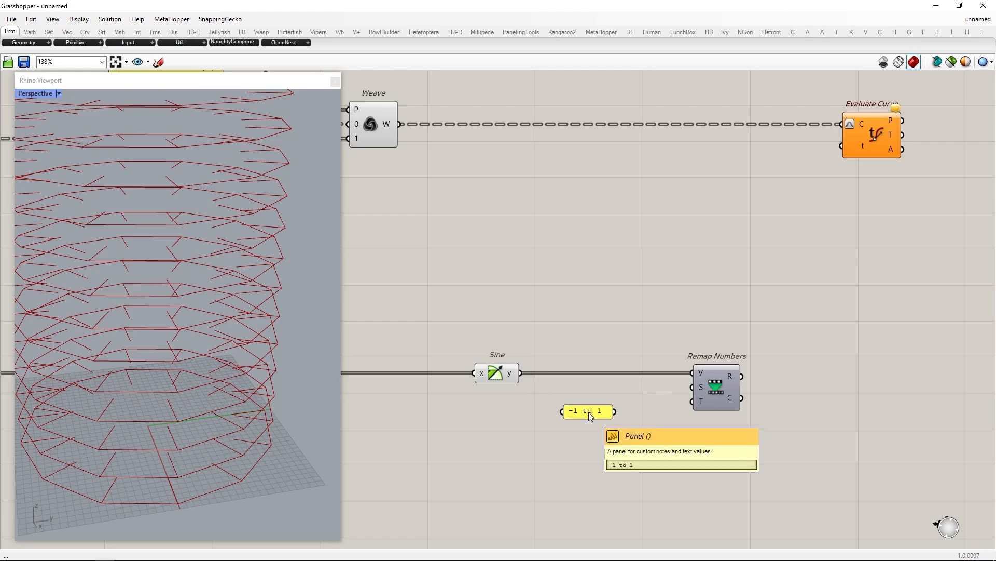
drag(587, 411, 635, 389)
text(construct domain)
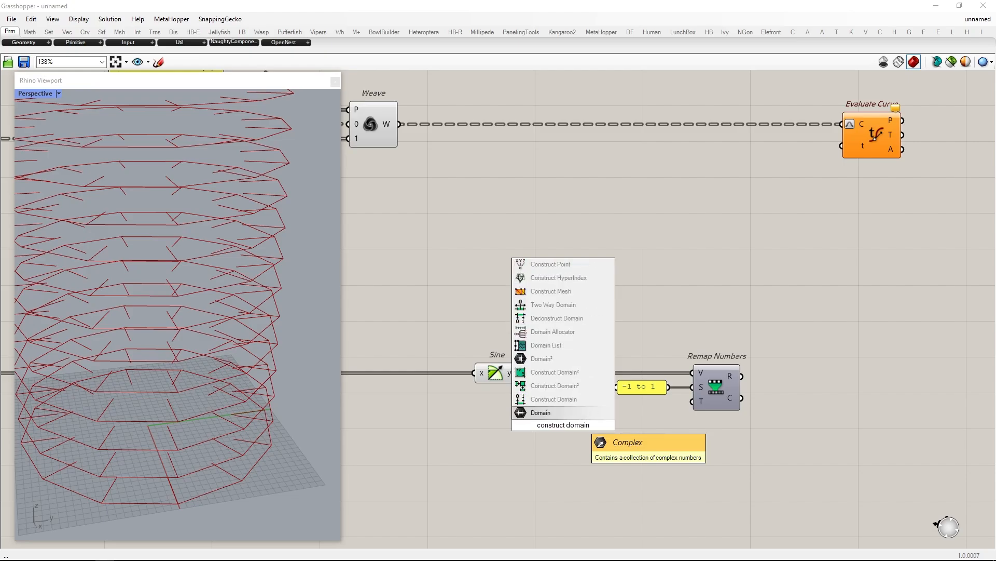
Step: Build the target domain with Construct Domain, setting its end value as an expression on x
click(555, 398)
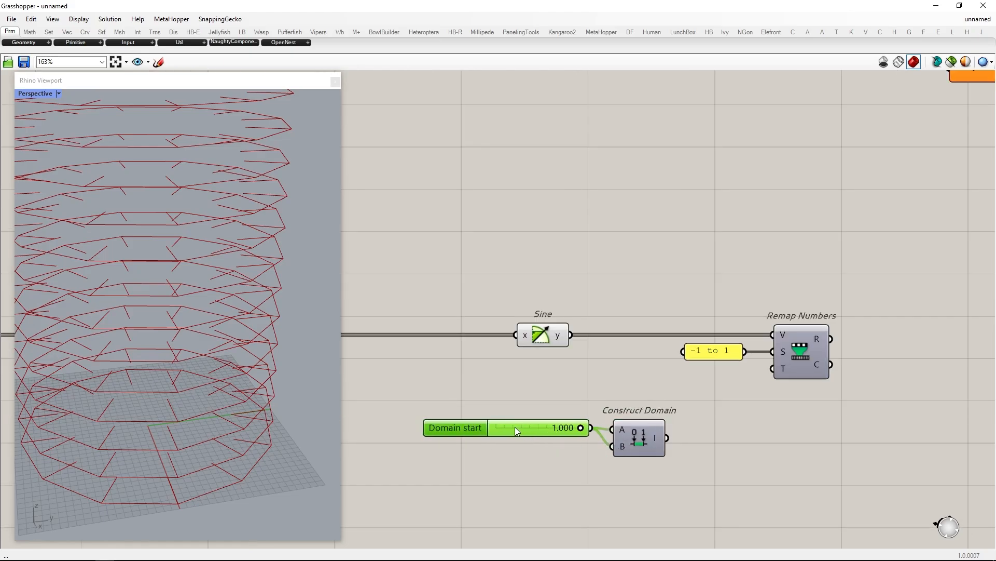
right_click(660, 353)
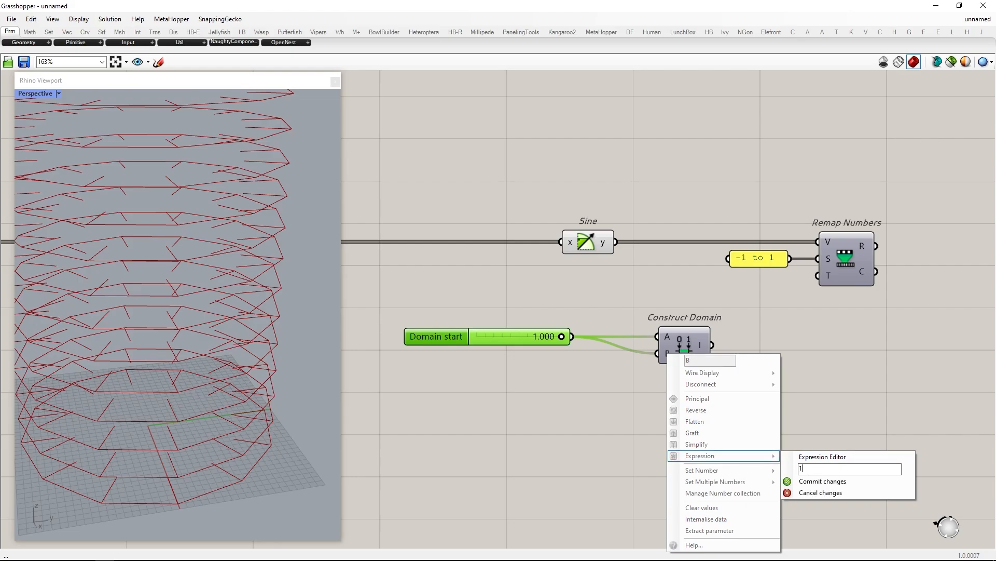
text(x)
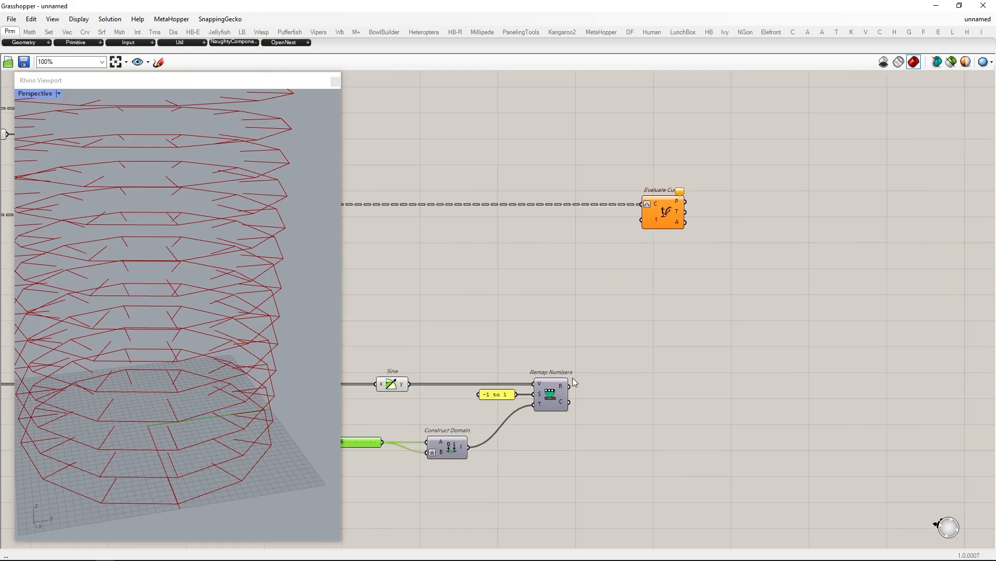
Step: Insert Flip Matrix before Evaluate Curve and inspect the remapped values in a panel
scroll(down, 3)
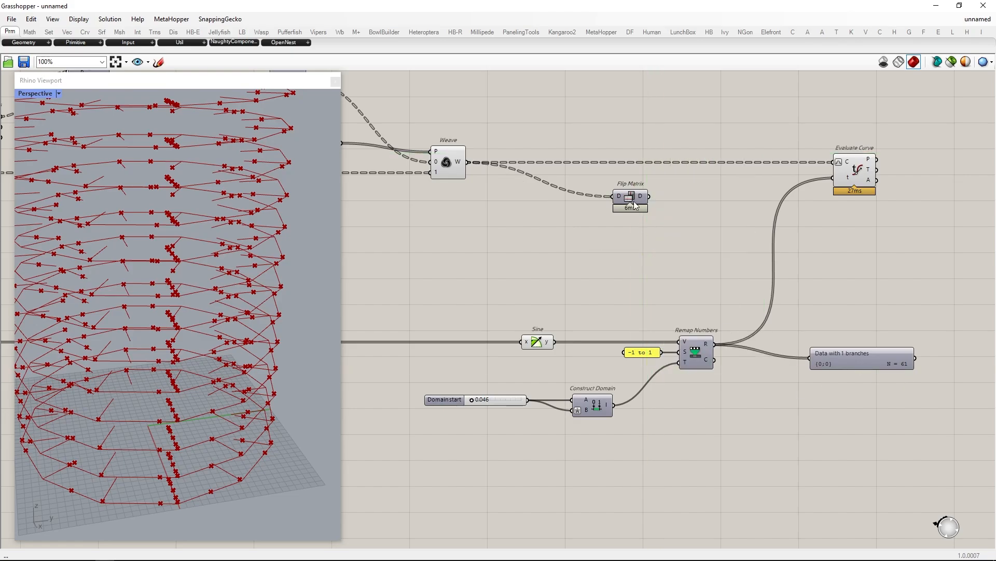
click(630, 197)
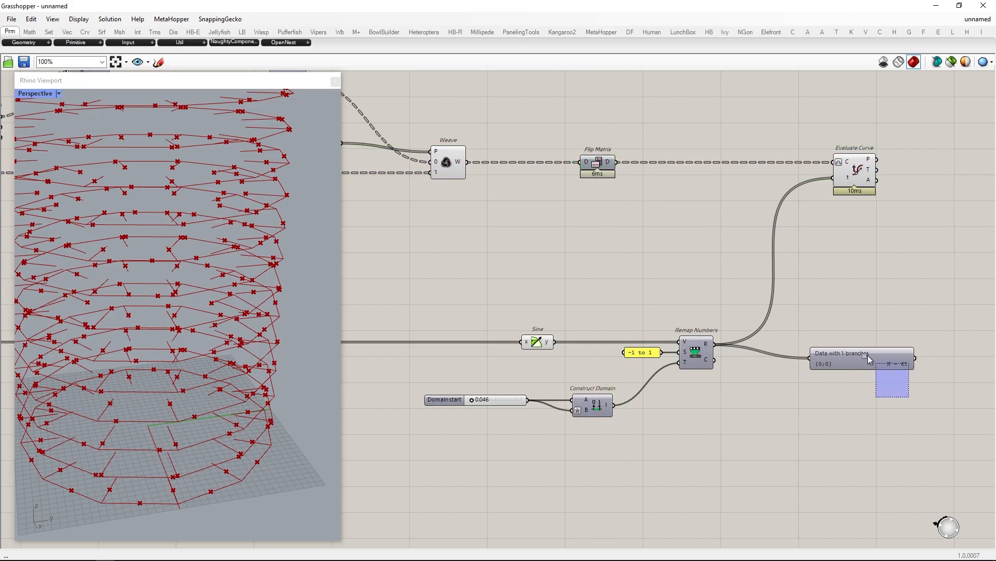
right_click(532, 255)
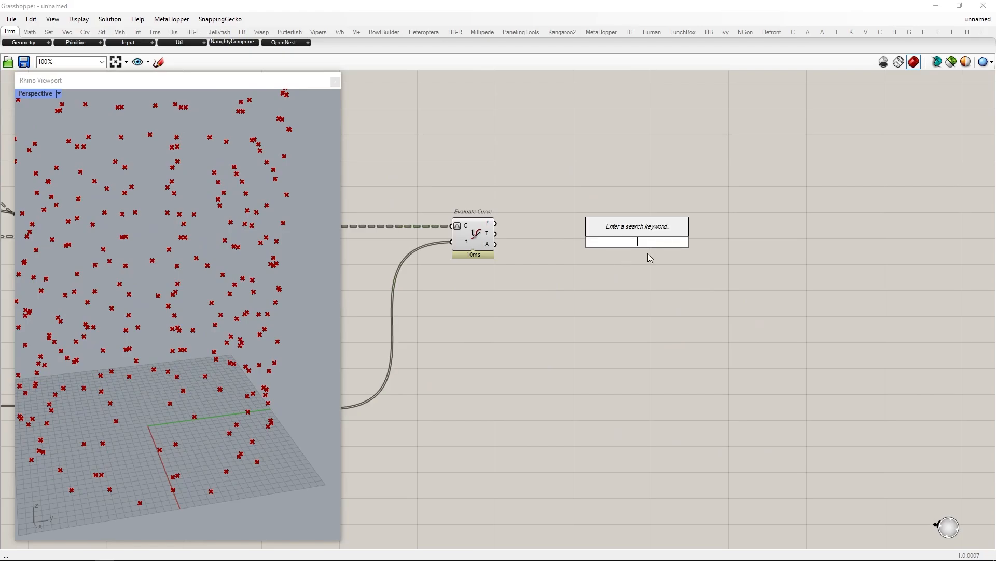
Step: Interpolate the evaluated points into wavy vertical curves up the tower
text(interpulate)
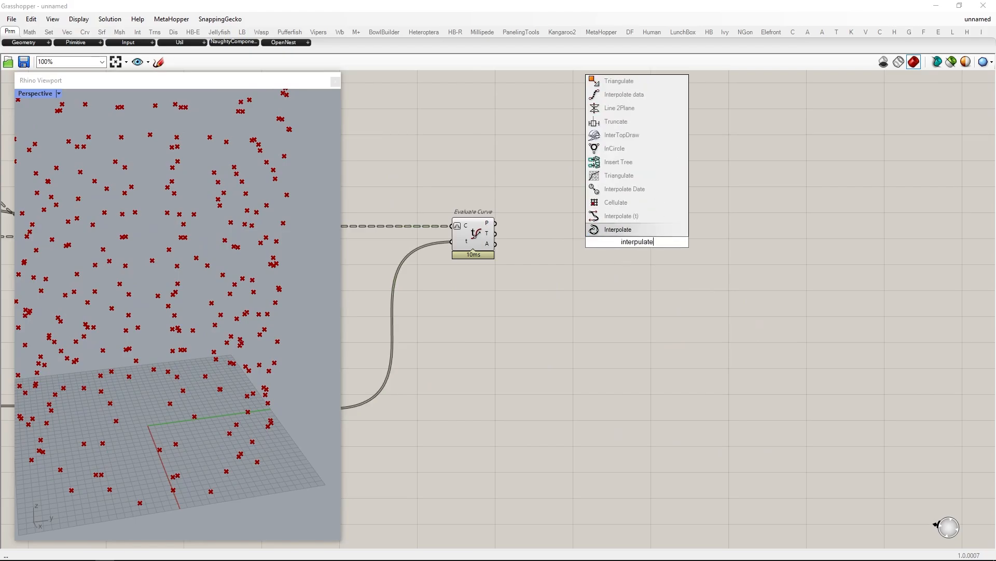
click(617, 228)
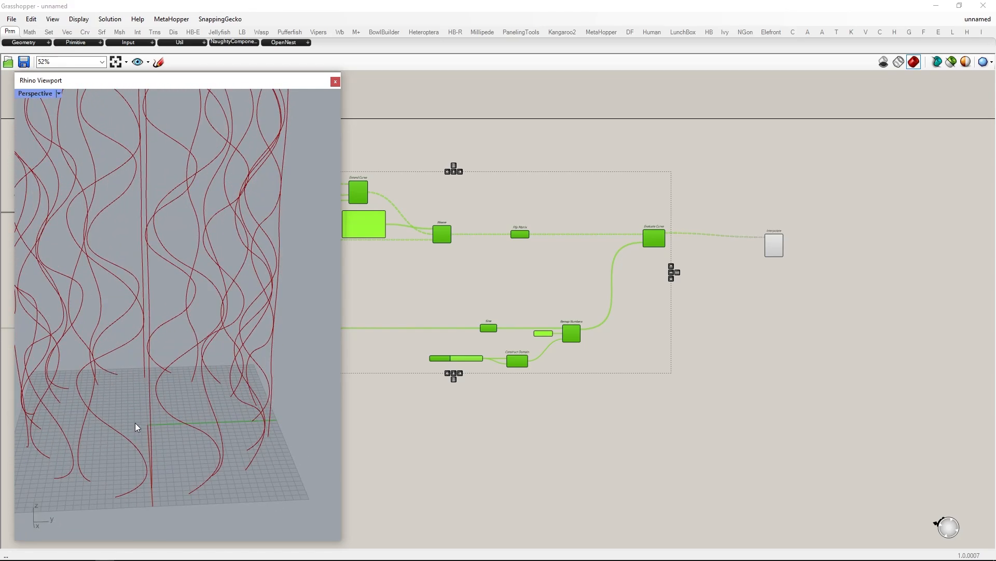
drag(137, 426, 167, 452)
text(dispatch)
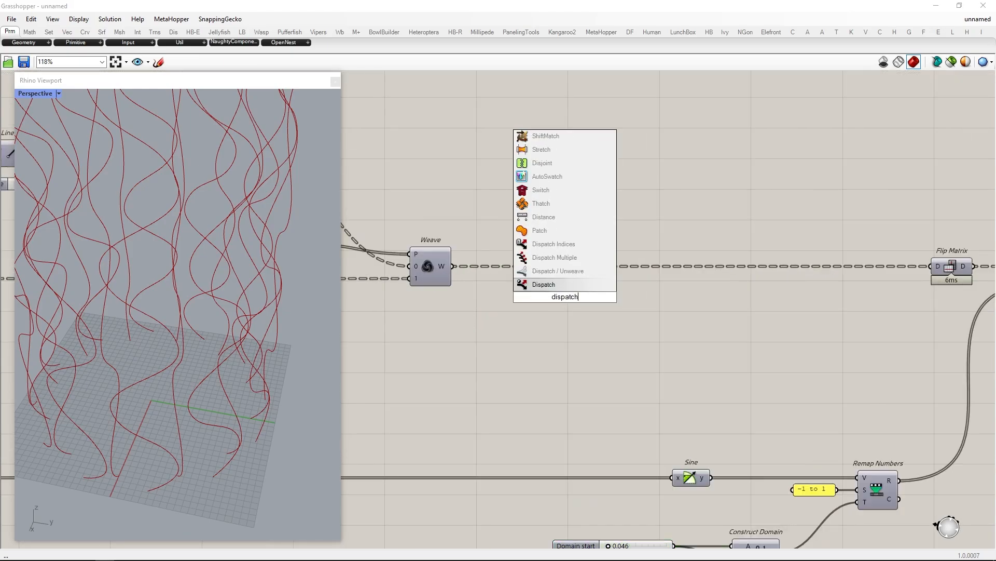
Step: Dispatch the curves alternately with a pattern panel and feed list A into a new Weave
click(544, 283)
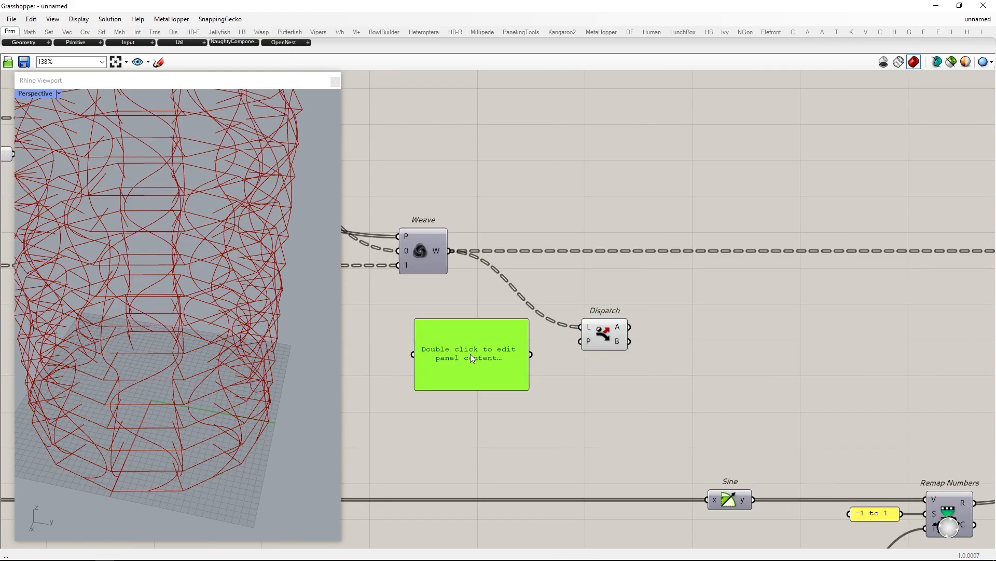
double_click(471, 358)
text(wave)
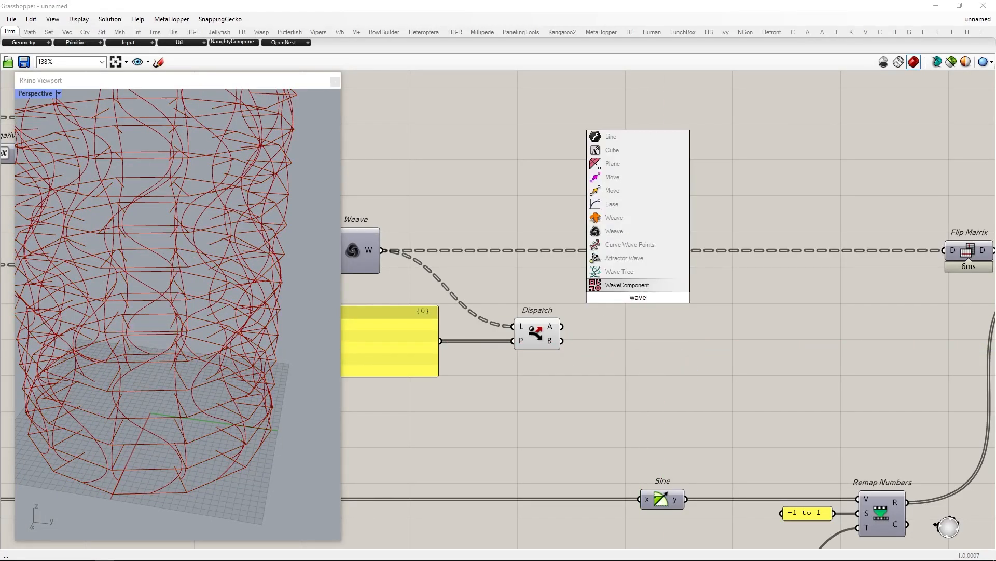
click(615, 230)
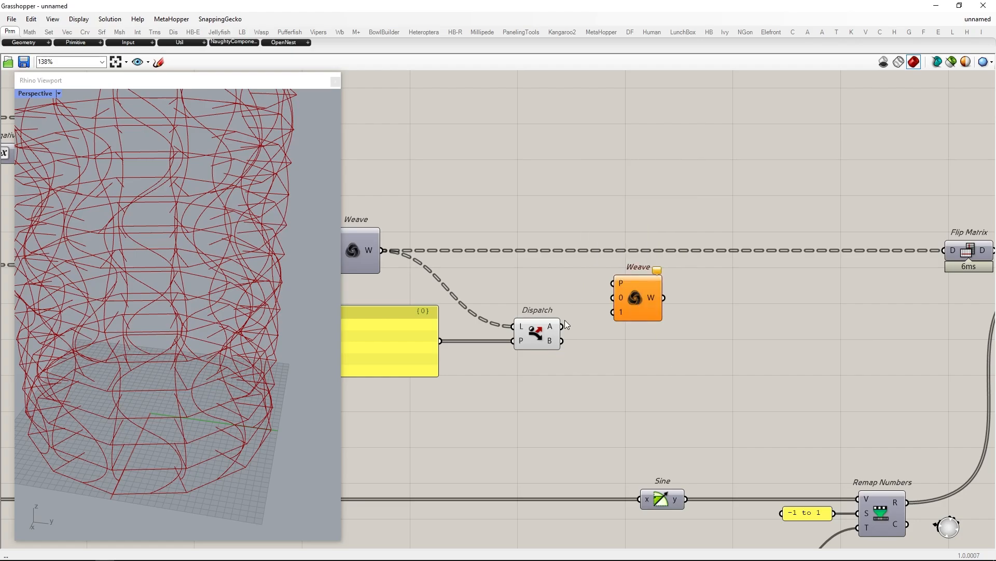
drag(637, 297, 807, 326)
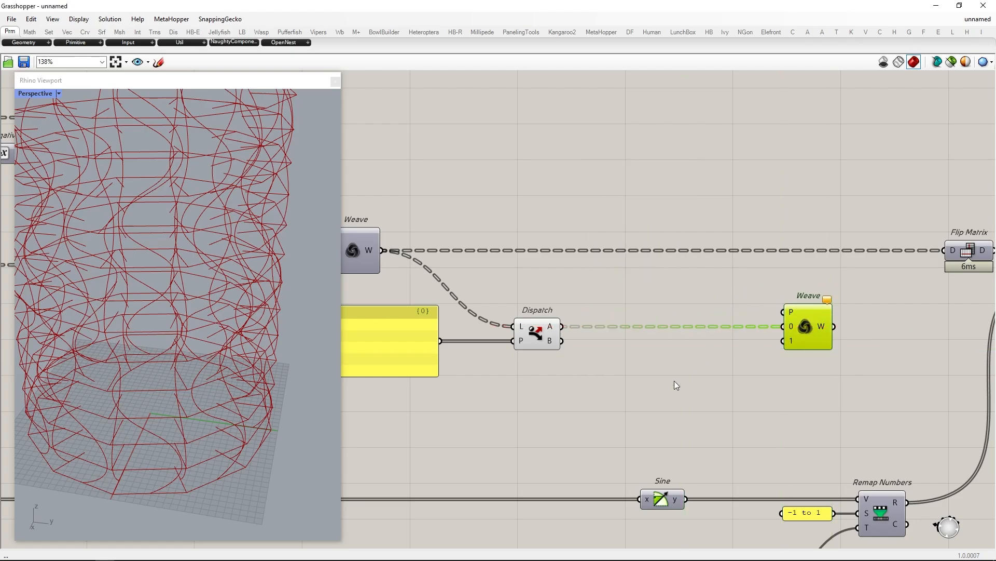
Step: Reverse the B curves with Flip Curve into Weave stream 1 and start a List Item
text(flip cur)
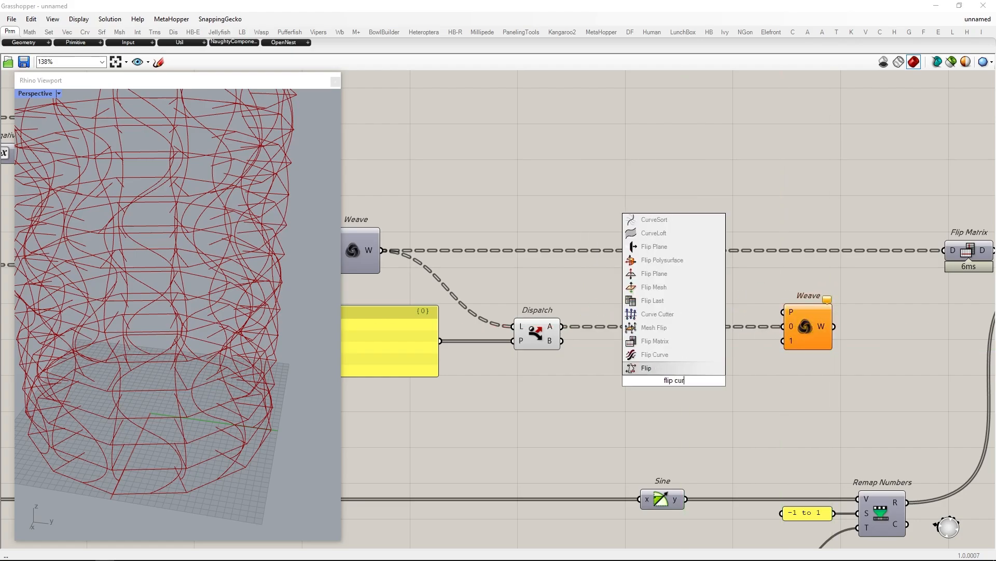
click(654, 355)
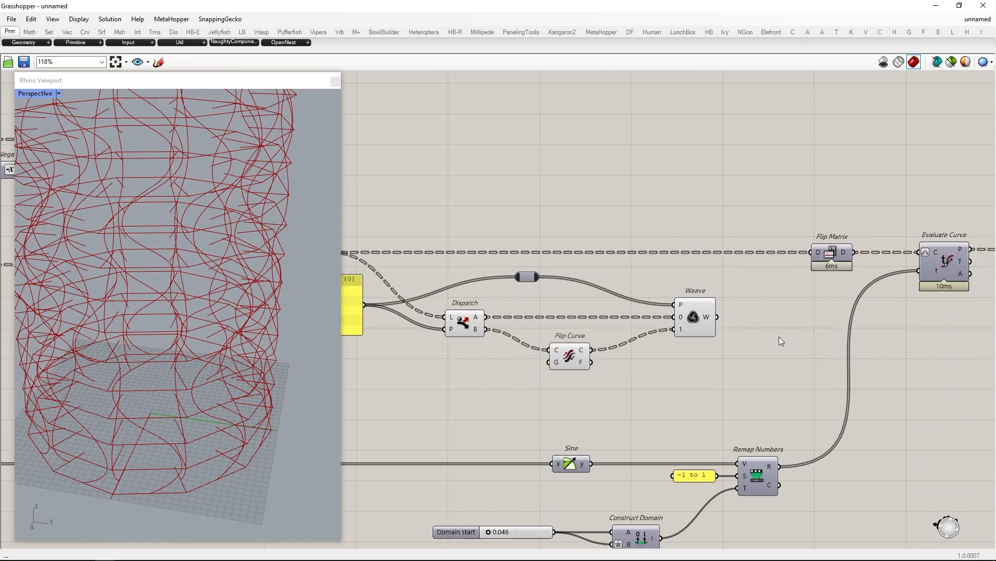
text(list ite)
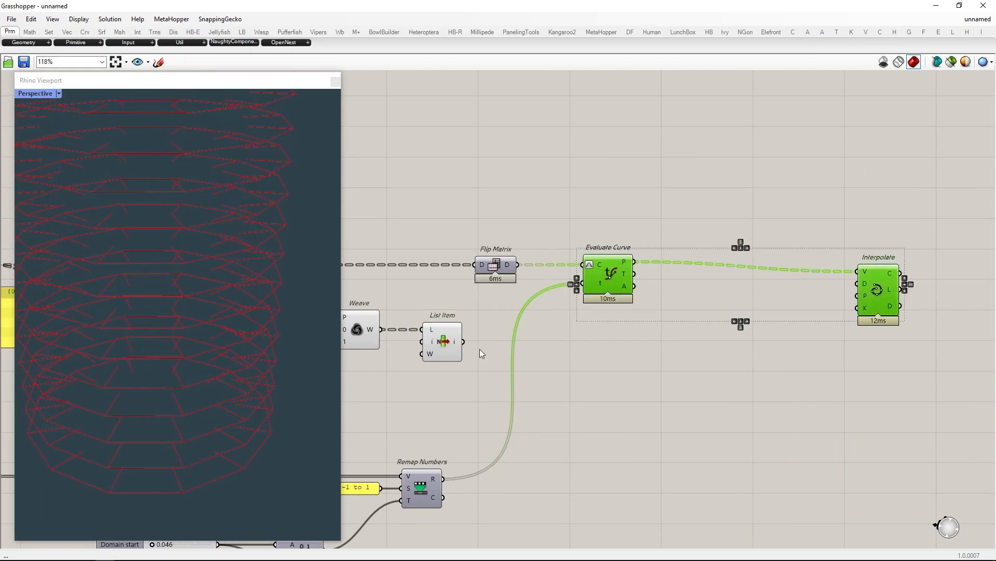
Step: Insert a Gate Not and feed its inverted pattern into Weave's P input
double_click(482, 353)
text(not)
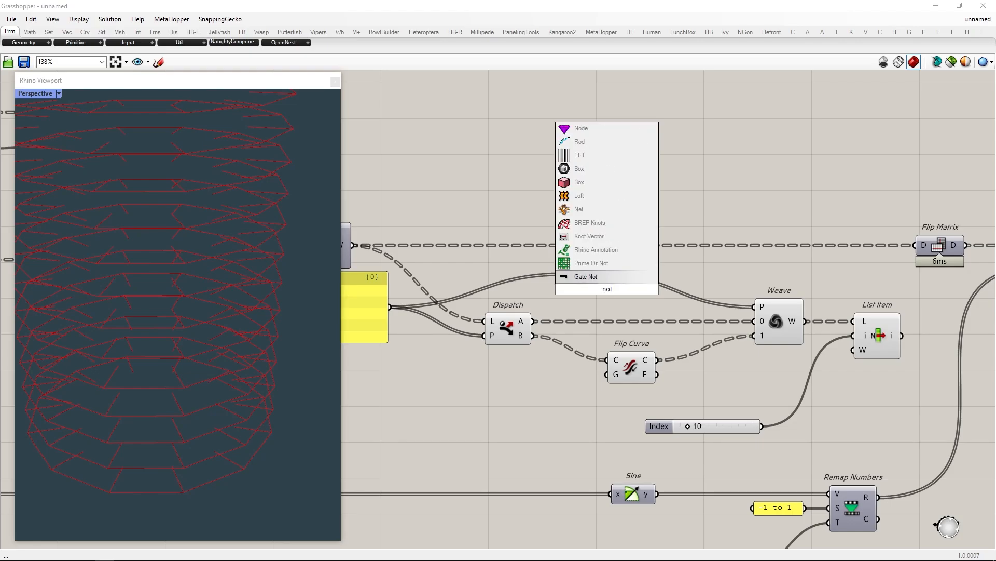
click(586, 276)
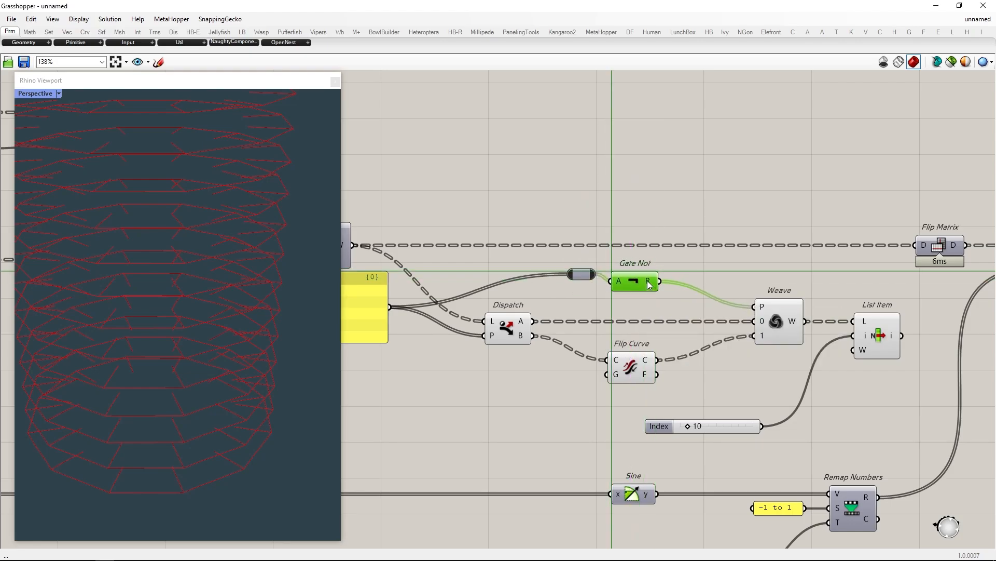
drag(763, 426, 679, 425)
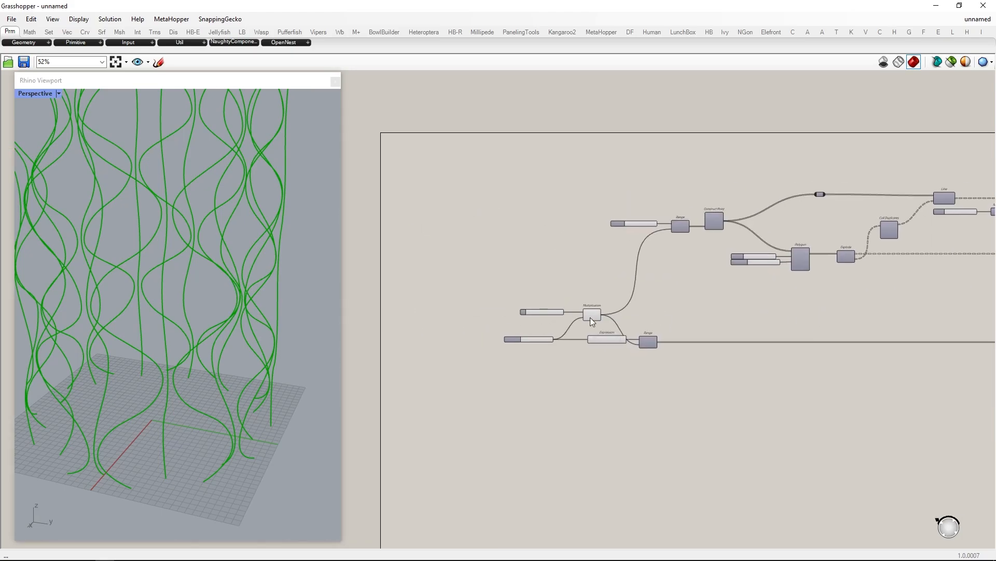
Step: Drag Domain start up to about 0.510 to straighten the strands, then back toward 0.000
scroll(down, 3)
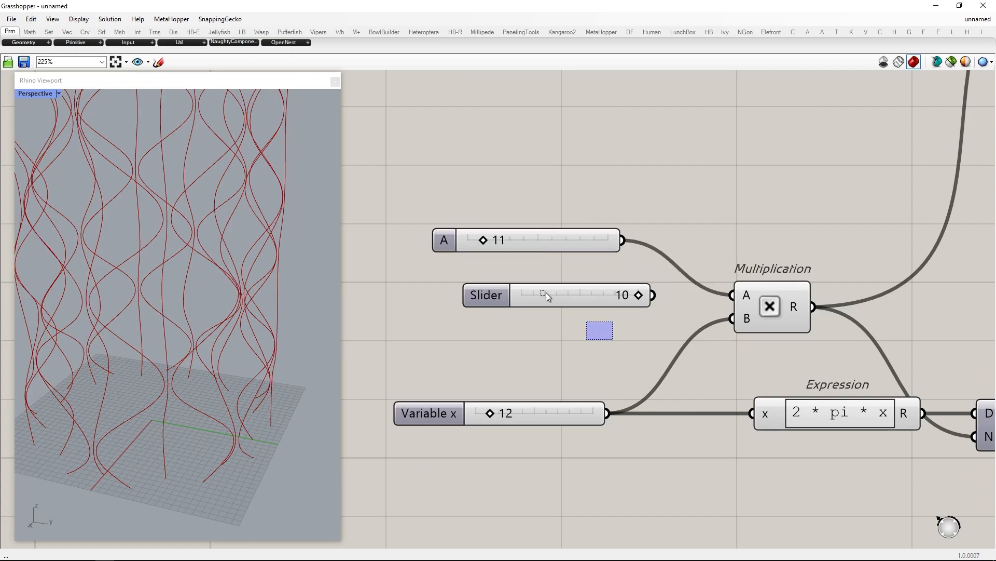
scroll(down, 3)
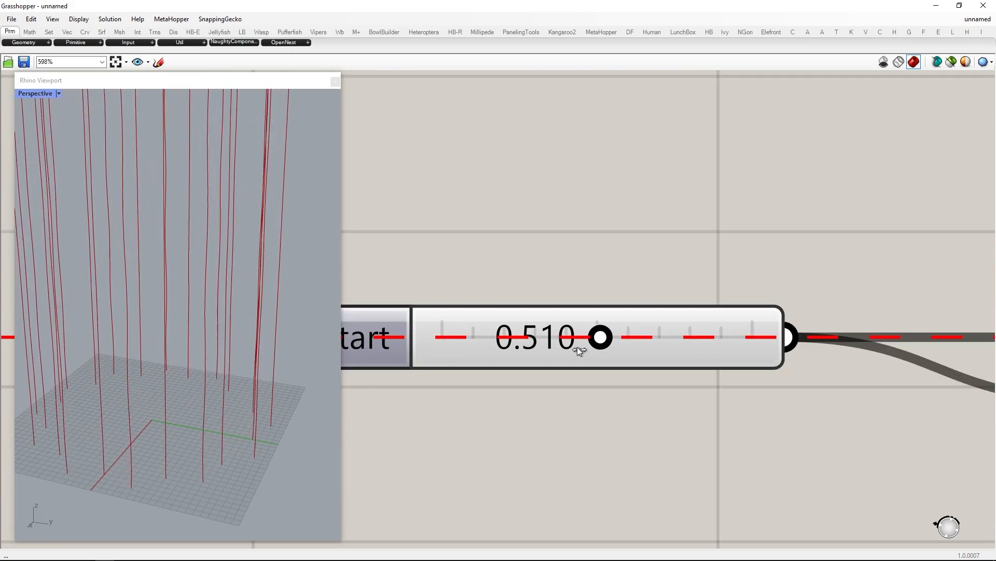
drag(598, 337, 442, 337)
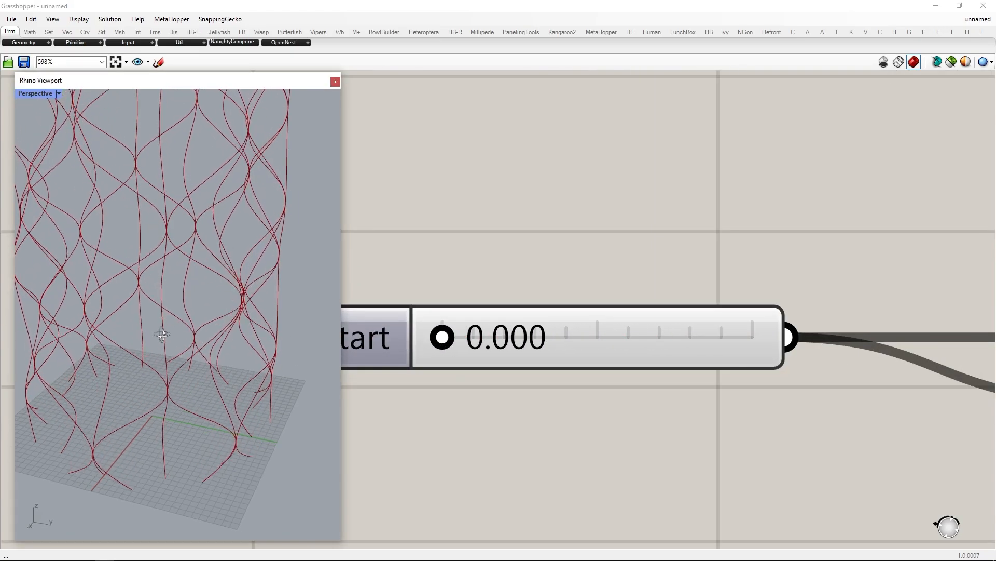
drag(443, 336, 483, 336)
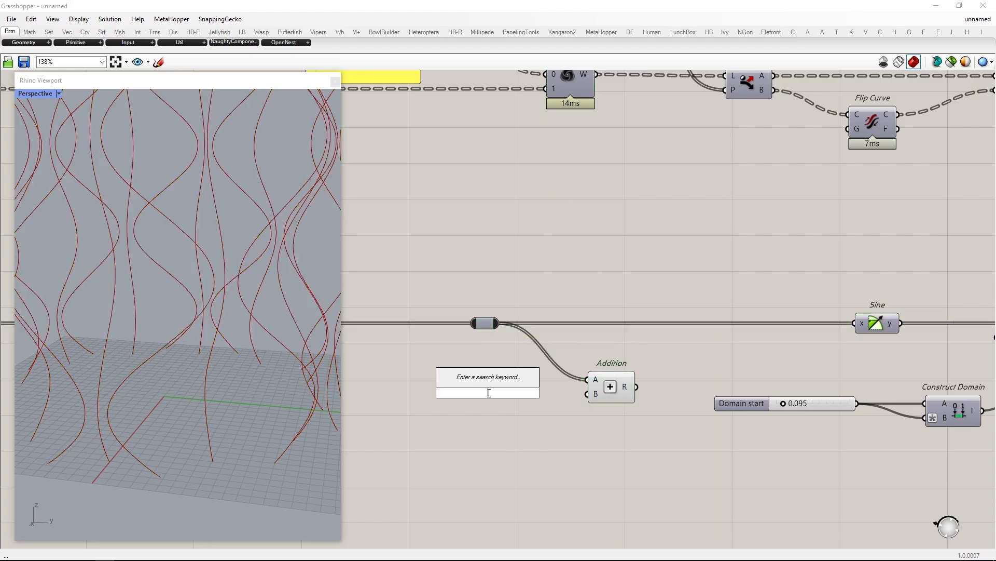
Step: Feed a '//1' number into Addition's B input and retune Domain start to loosen the weave
text(//1)
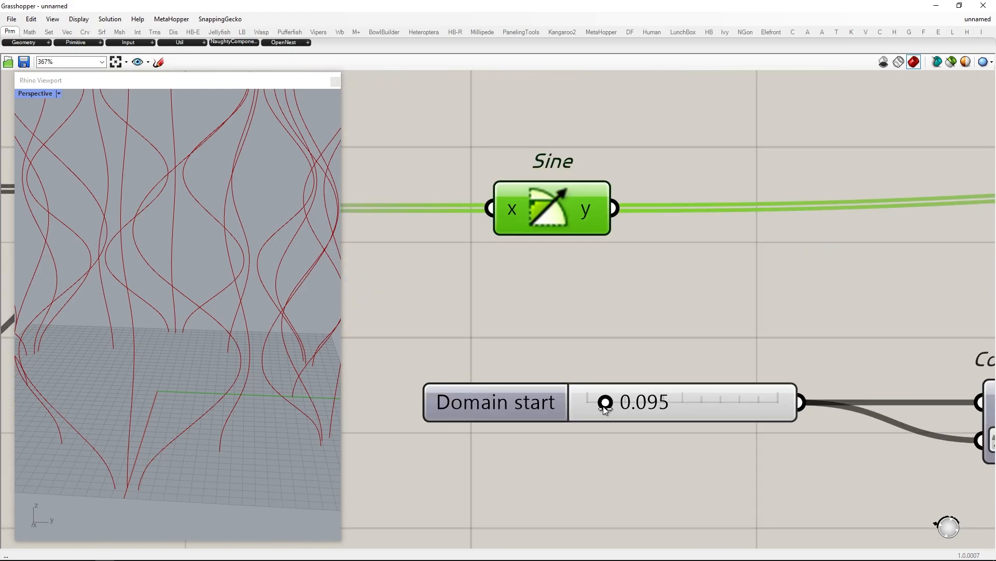
drag(604, 402, 657, 402)
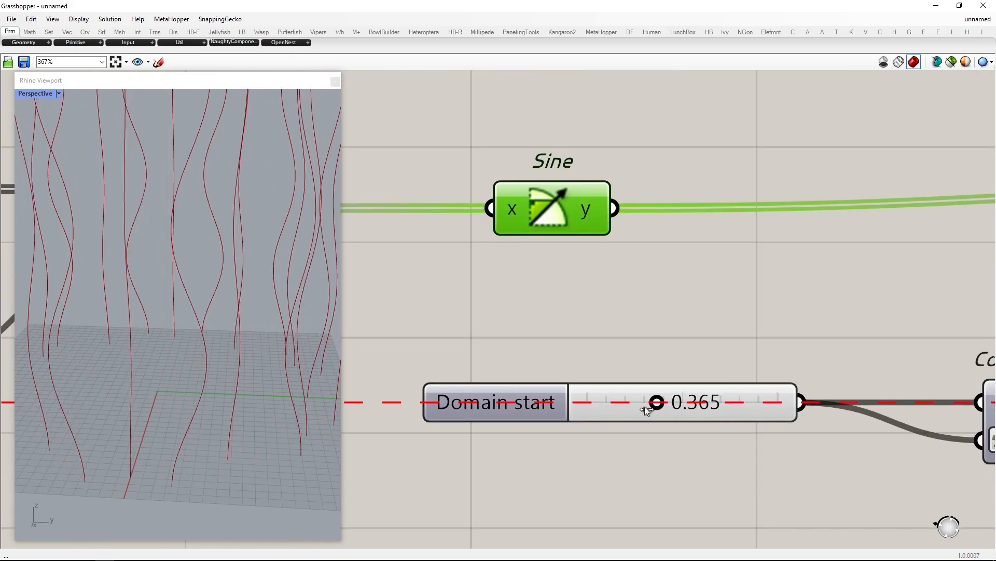
drag(658, 402, 592, 402)
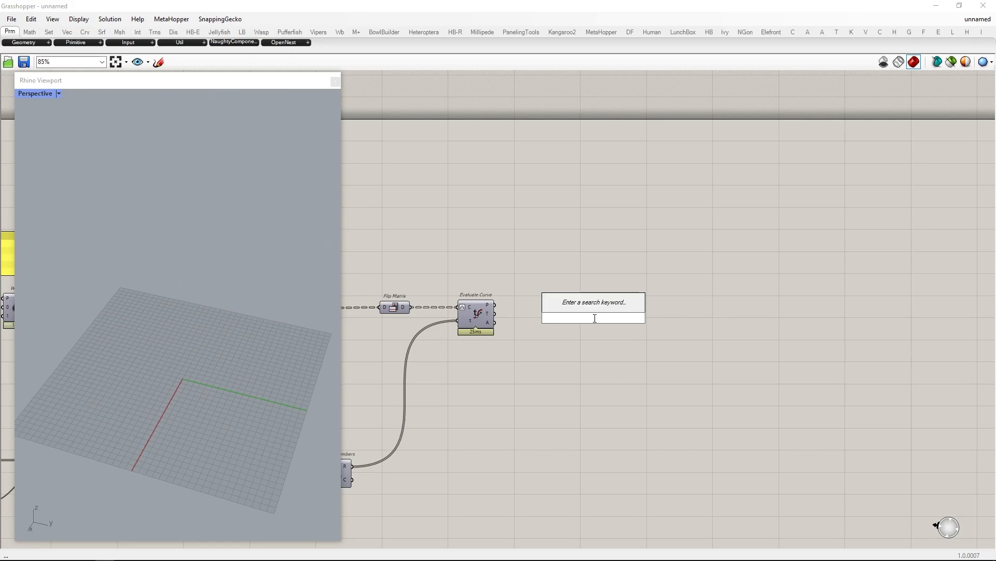
Step: Add a PolyLine component beside Evaluate Curve to join its points into strands
text(polyline)
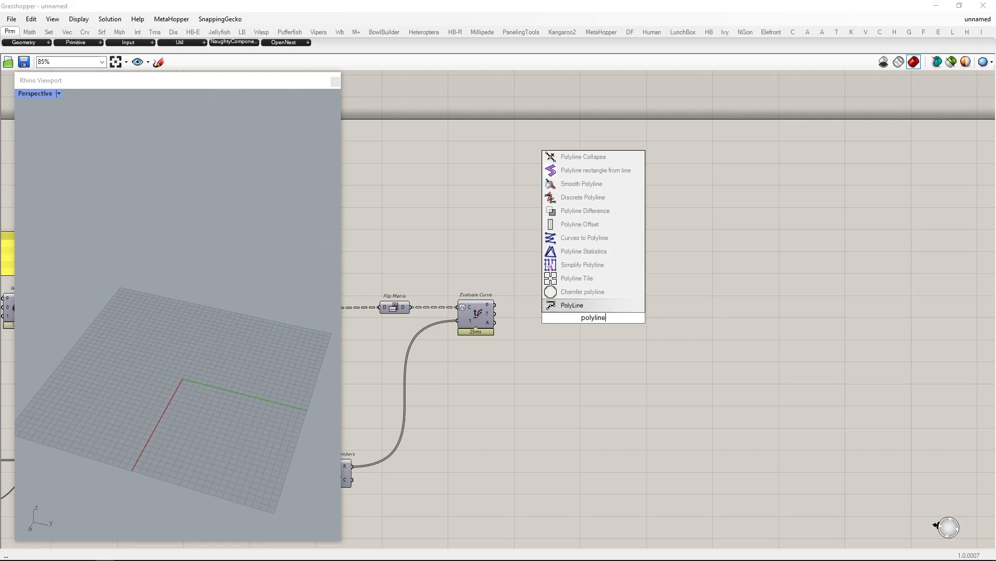
click(571, 305)
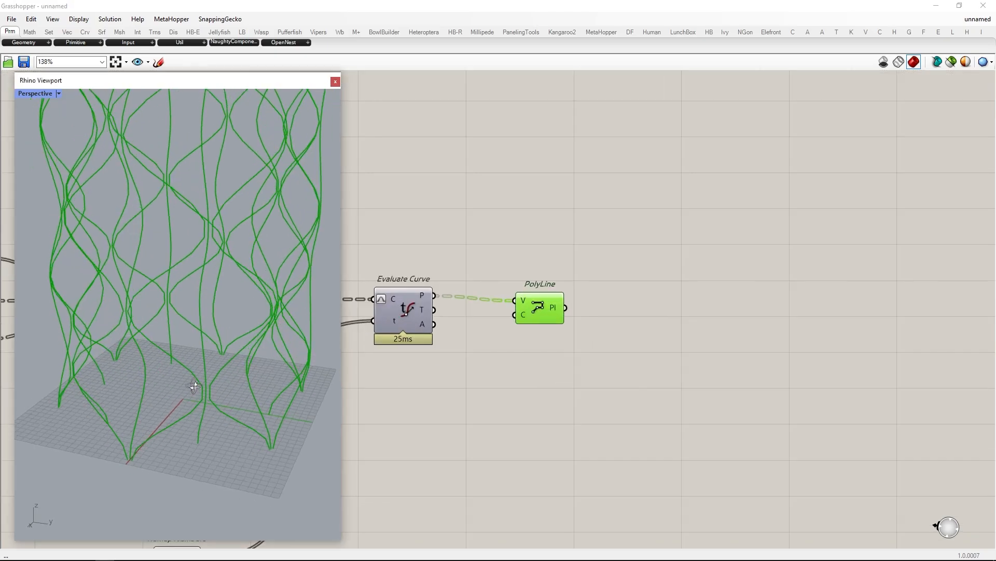
drag(540, 307, 519, 302)
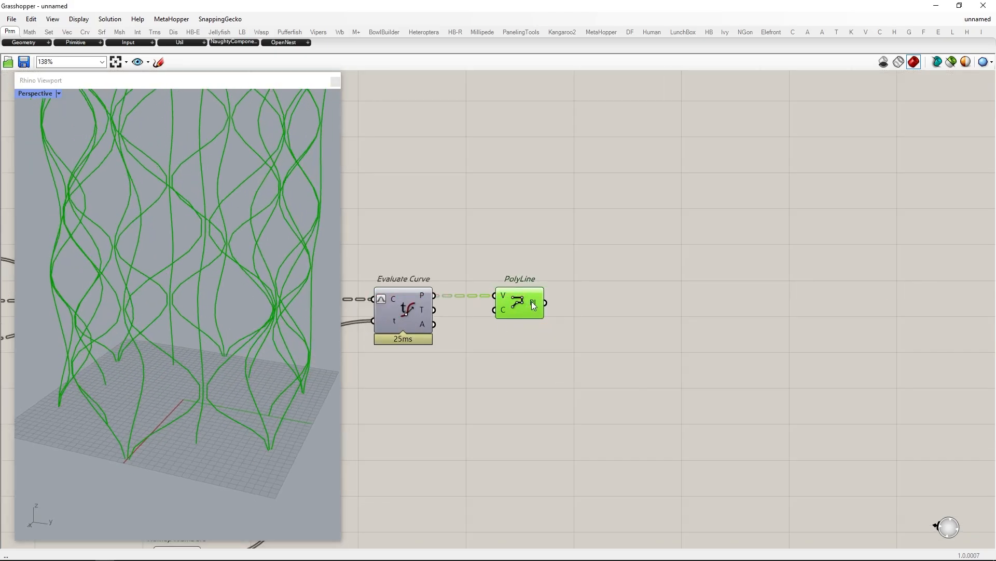
Step: Add Shift List, merge original and shifted polylines with grafted D1 and D2 inputs
text(shif)
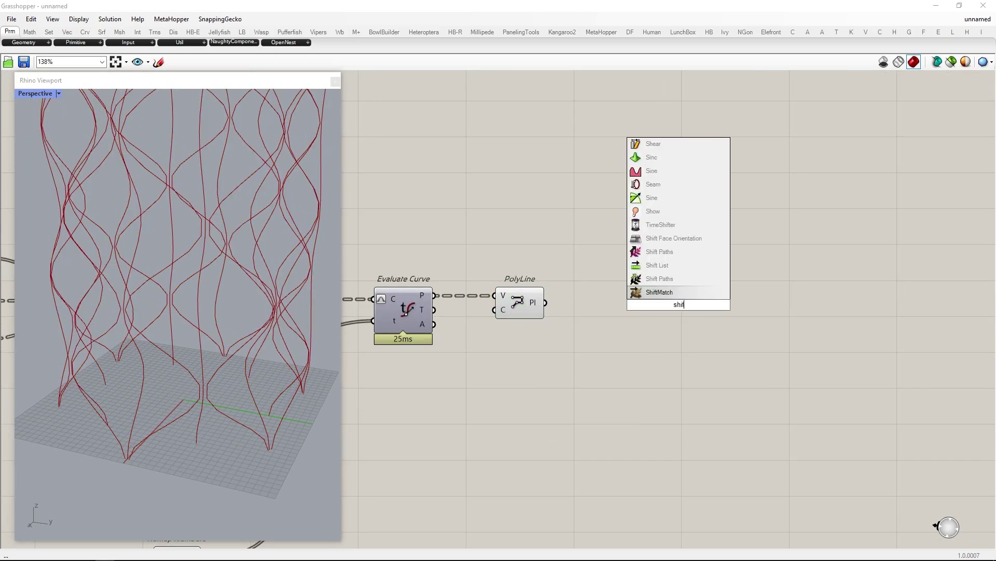
click(657, 265)
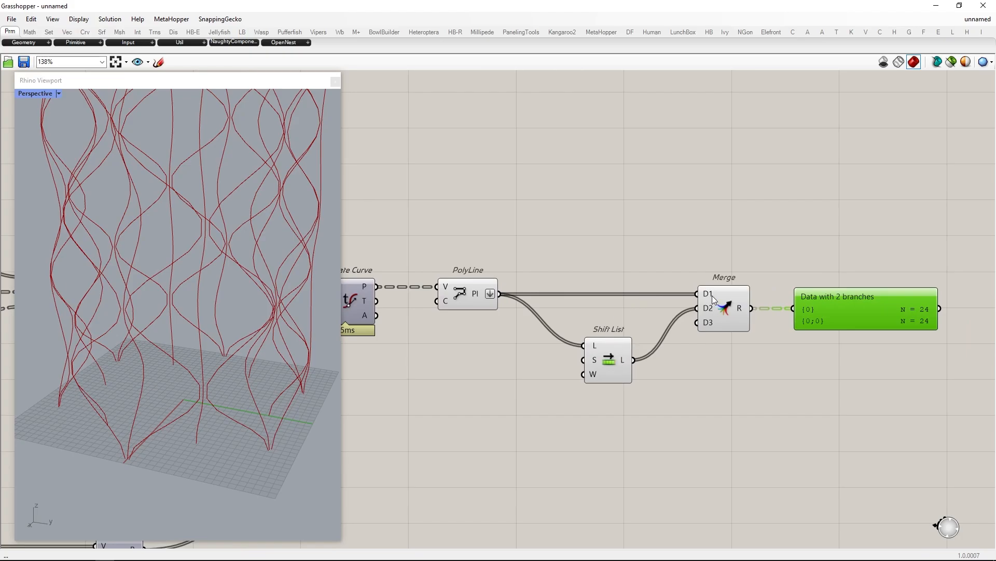
right_click(707, 307)
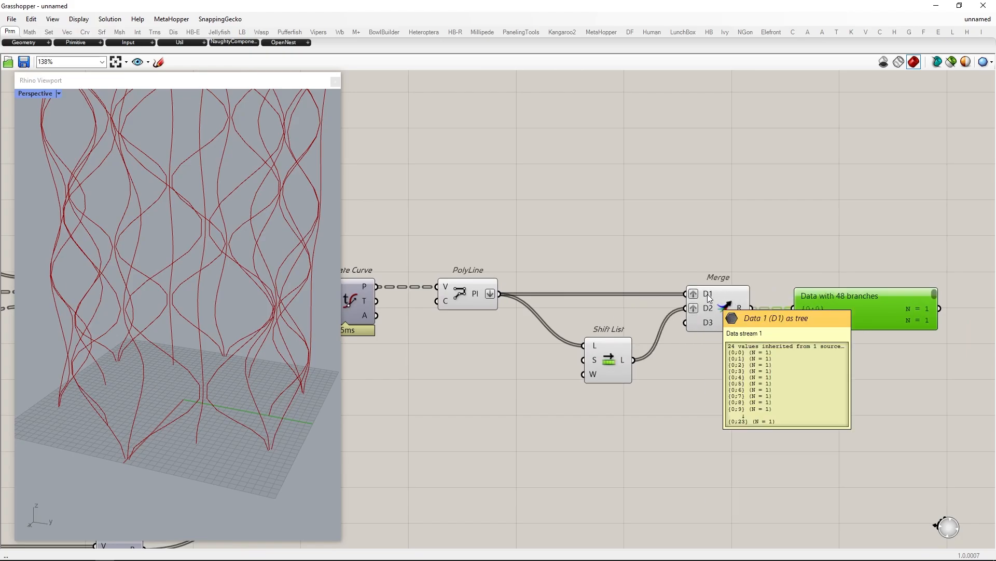
mouse_move(619, 360)
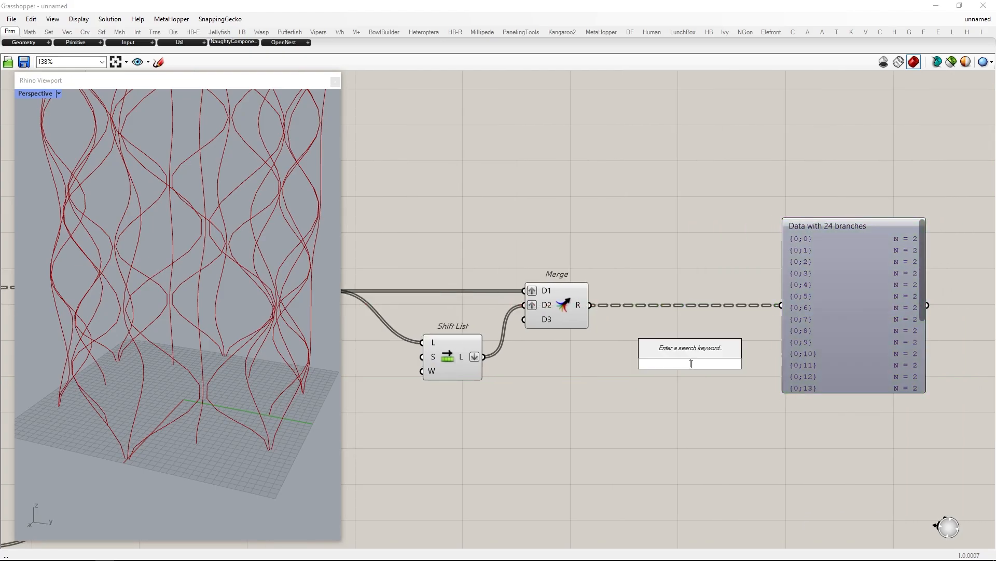
text(mesh lof)
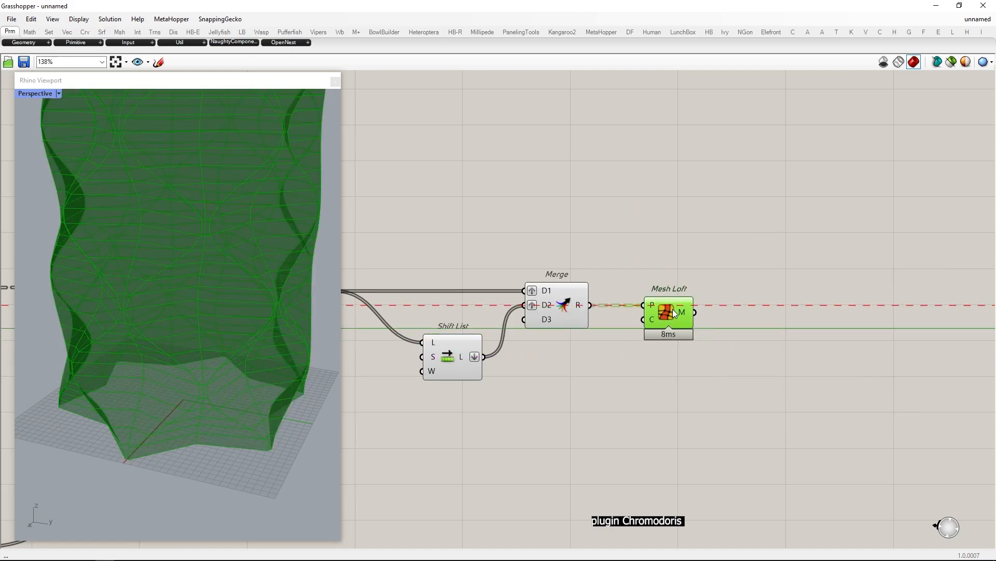
Step: Add Weaverbird's Join Meshes and Weld after Mesh Loft to make one mesh tower
text(joi)
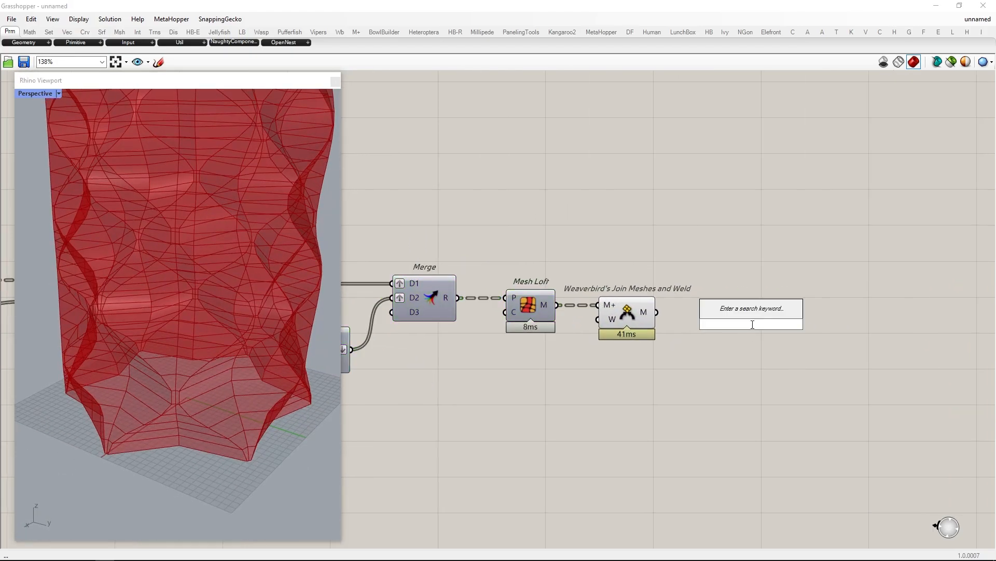
text(sub d from me)
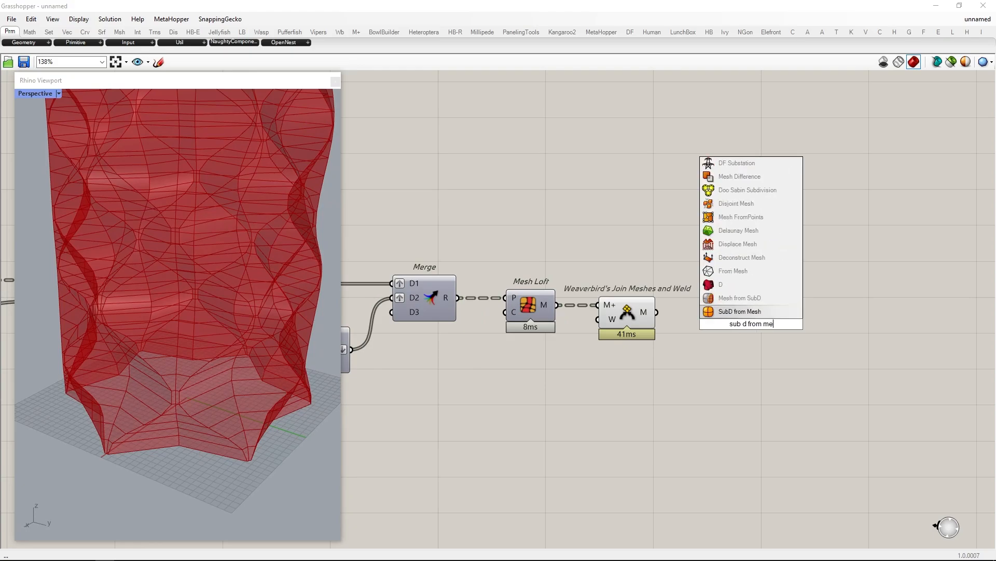
Step: Add SubD from Mesh on the welded mesh with creases set to At Mesh Edges
click(740, 312)
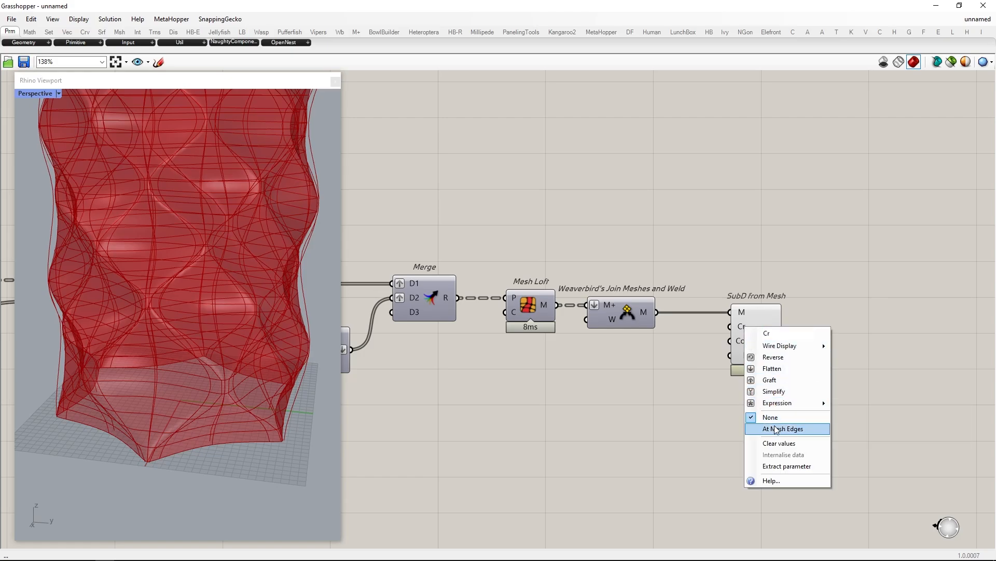
click(784, 428)
text(custom preview)
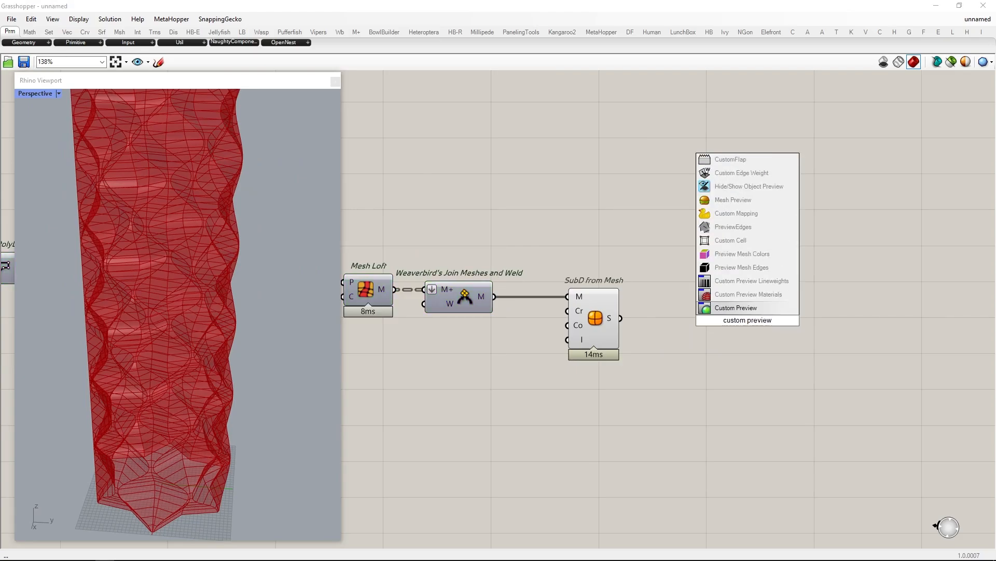
Step: Preview the SubD in a Rendered viewport with a Swatch and Create Material for white
click(735, 308)
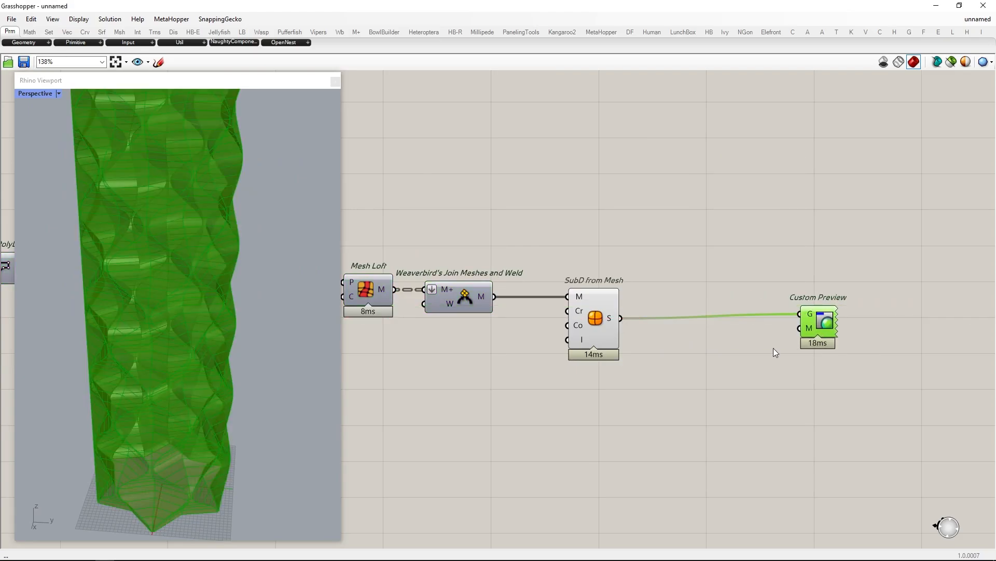
click(58, 93)
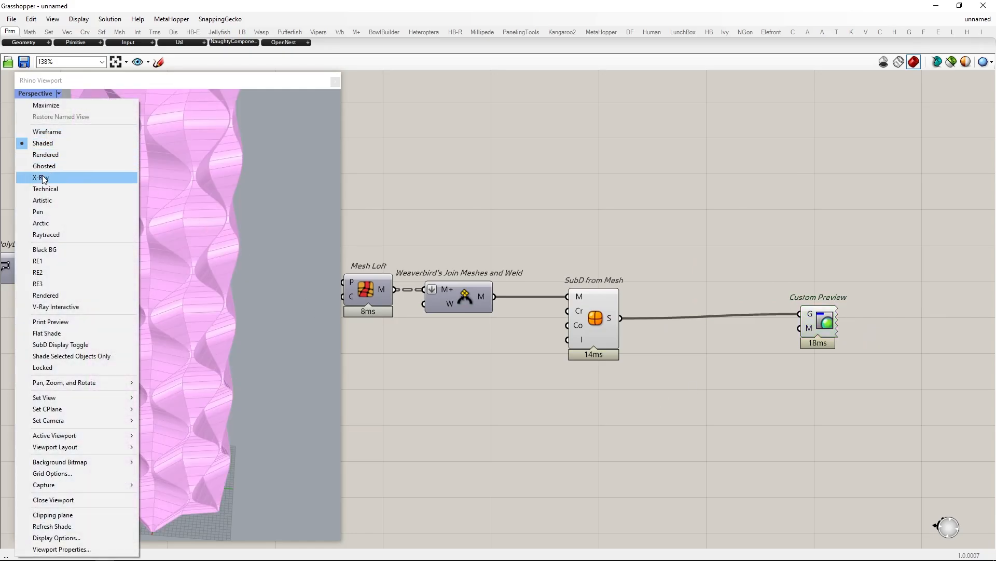
click(37, 176)
text(sw)
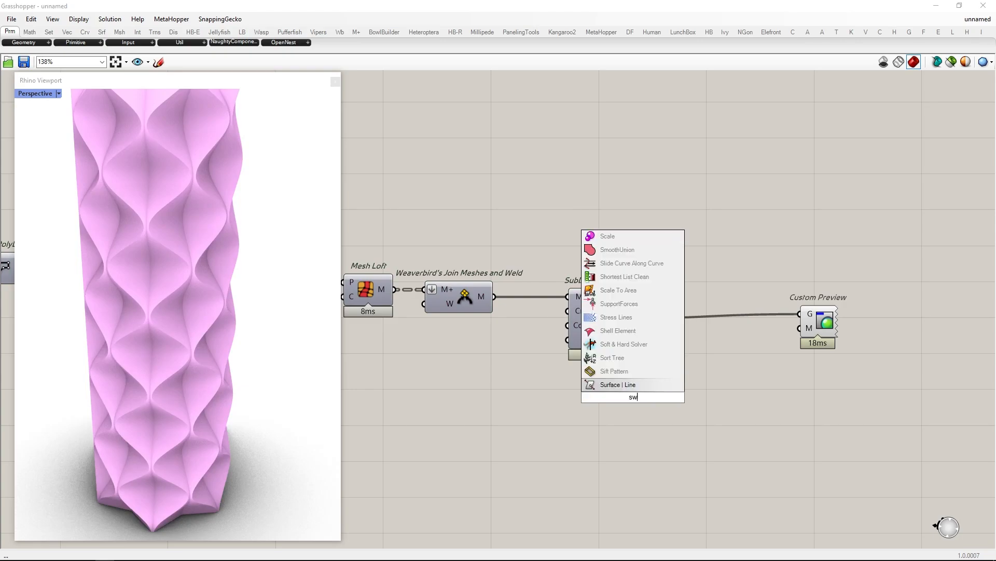
click(633, 397)
text(create mater)
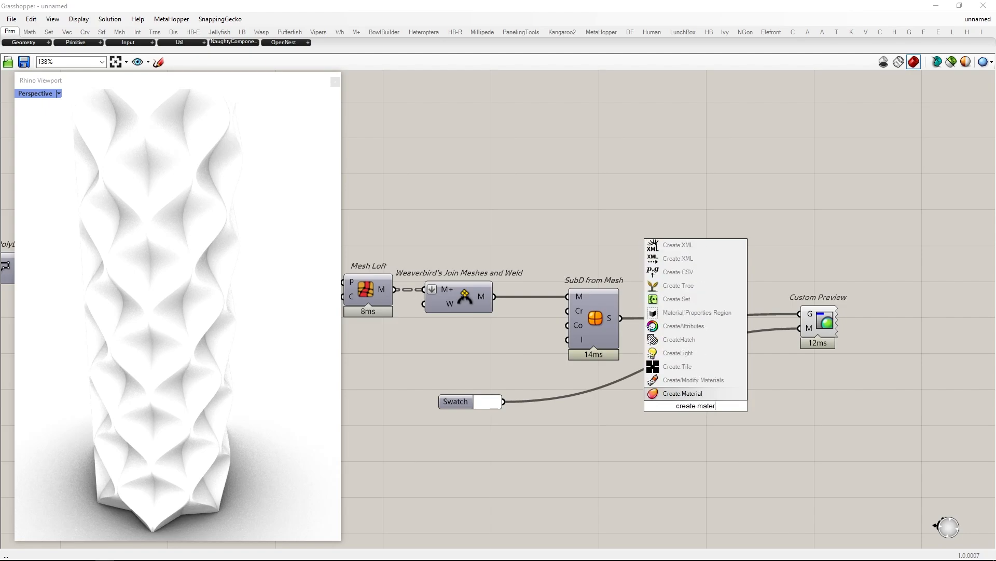
click(682, 393)
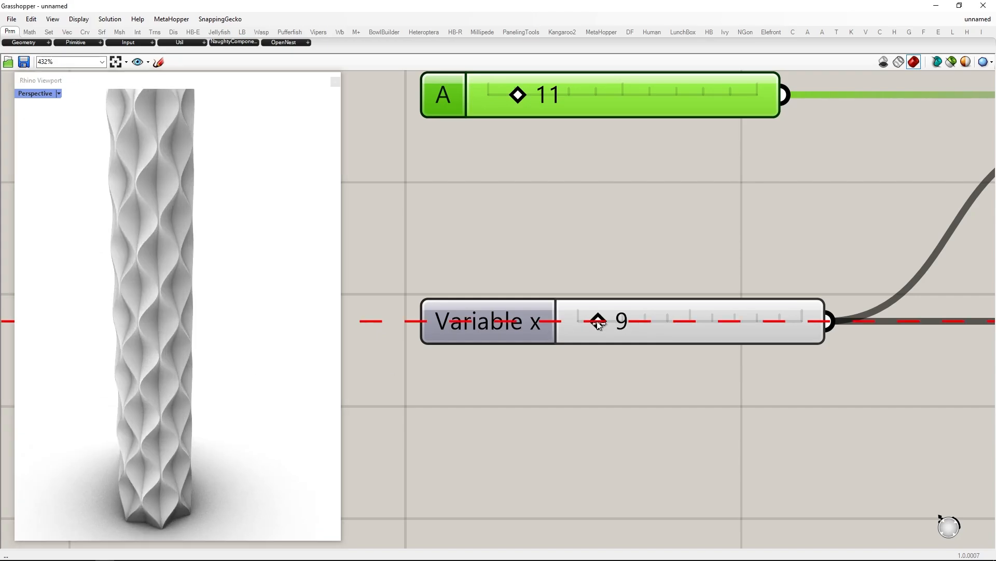
Step: Add Replace Items after Remap Numbers with a Series of 12 and a slider near 0.764
scroll(down, 3)
text(replace)
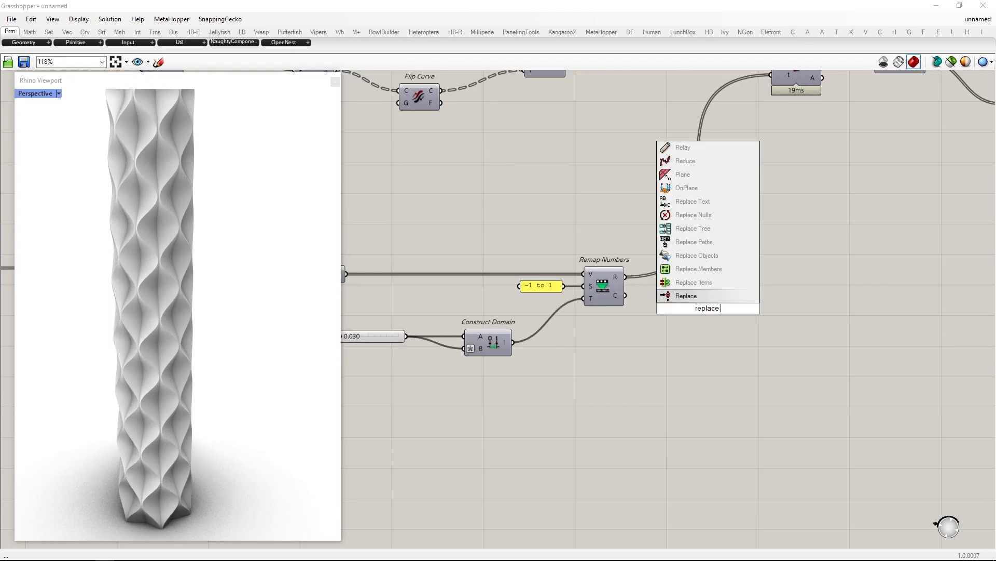
mouse_move(693, 282)
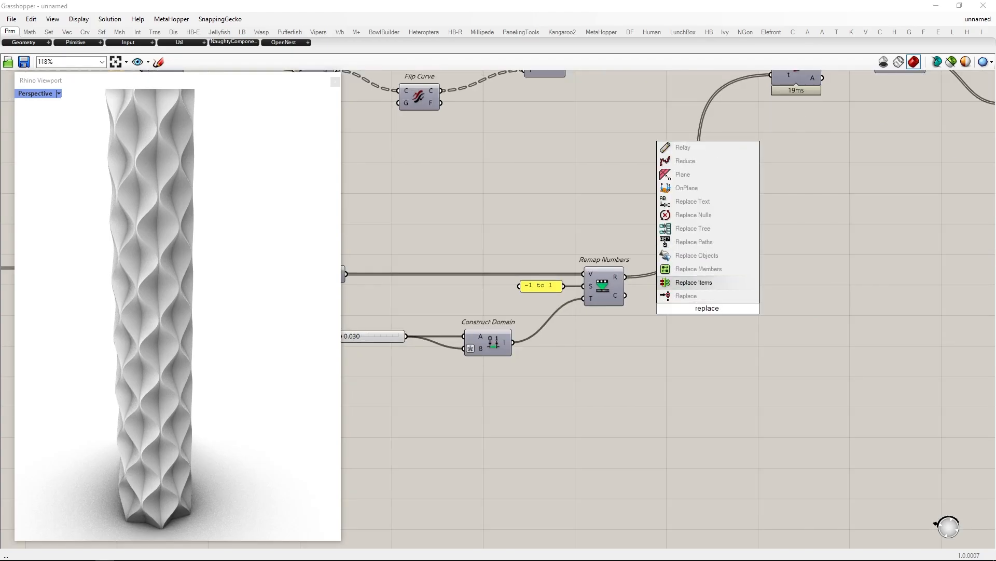
click(694, 283)
text(series)
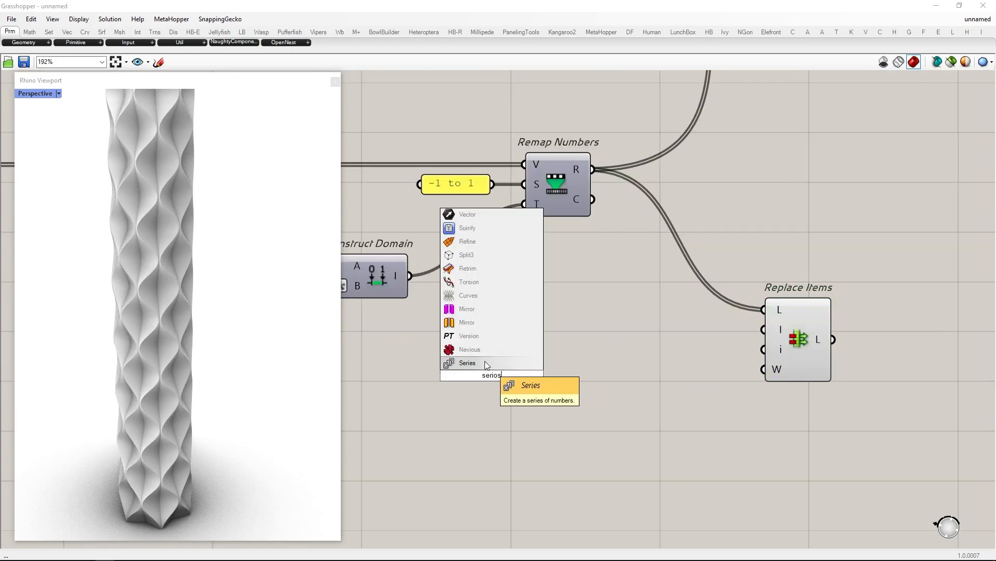
click(467, 363)
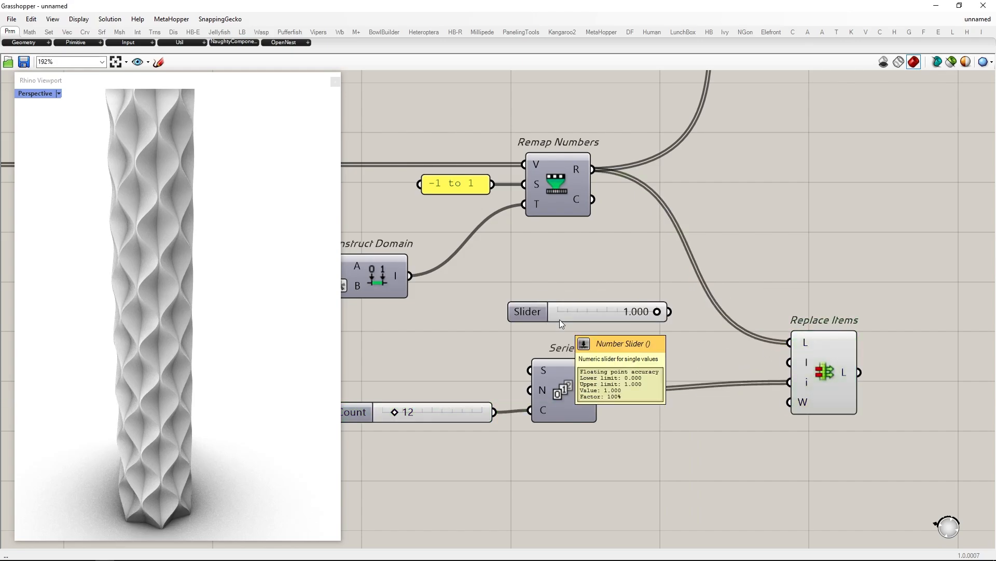
drag(658, 311, 655, 310)
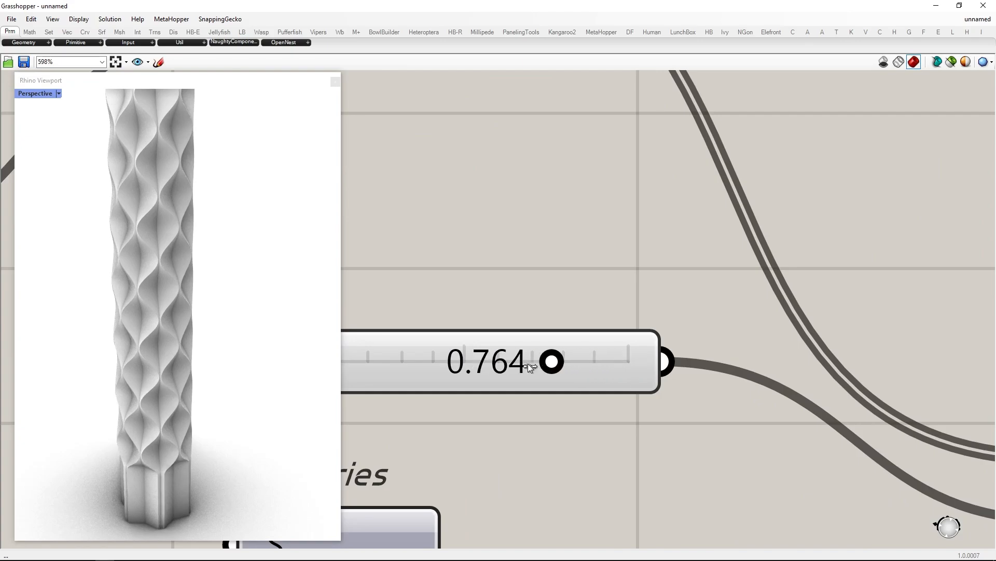
Step: Raise the plain base height, soften the diamond relief and adjust its domain start
scroll(down, 3)
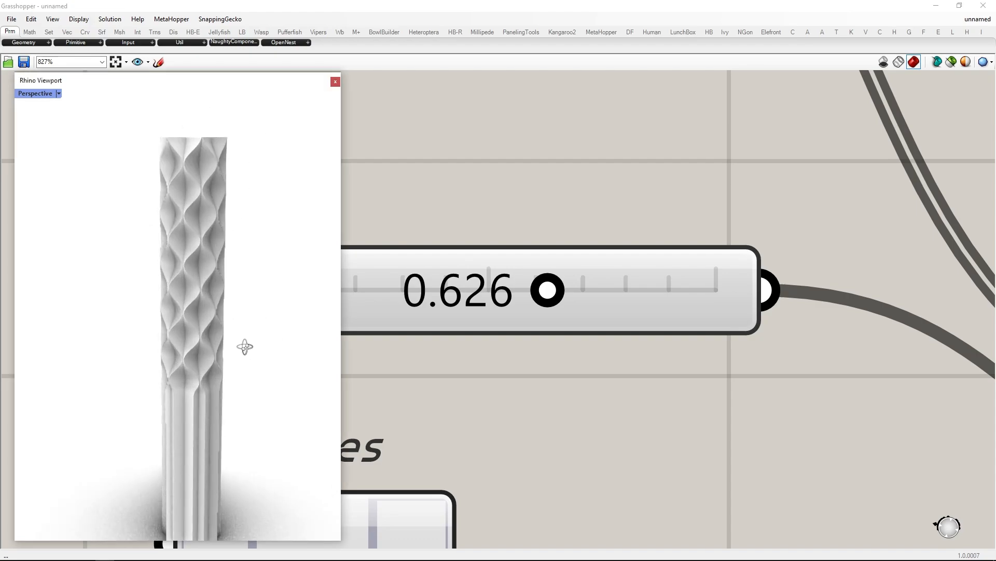
drag(245, 346, 225, 410)
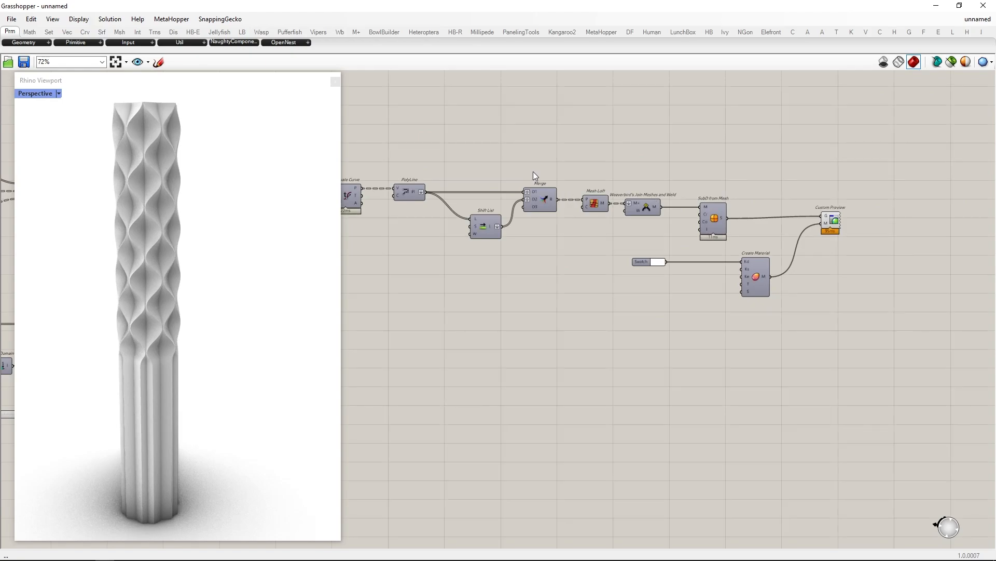
scroll(down, 3)
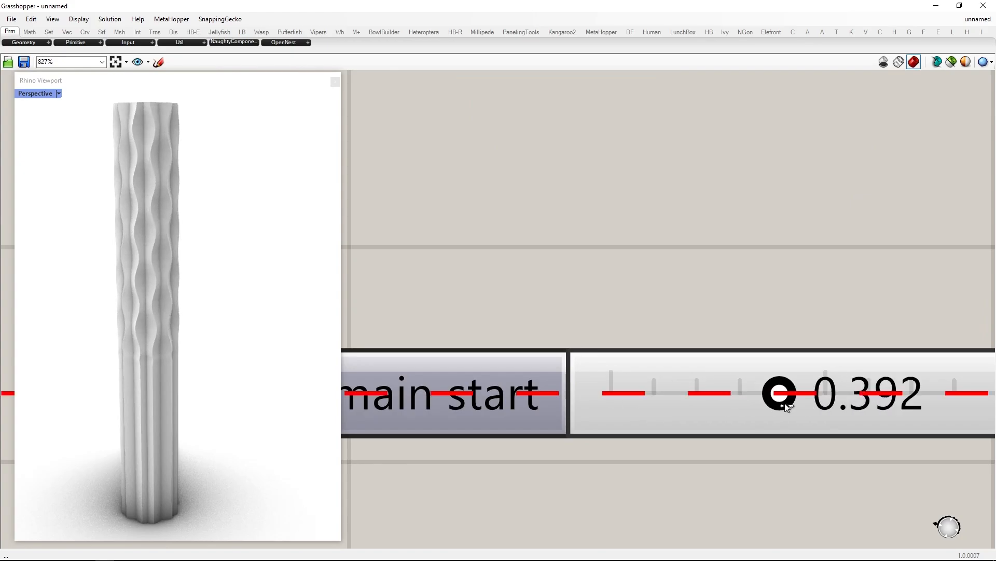
drag(781, 392, 976, 392)
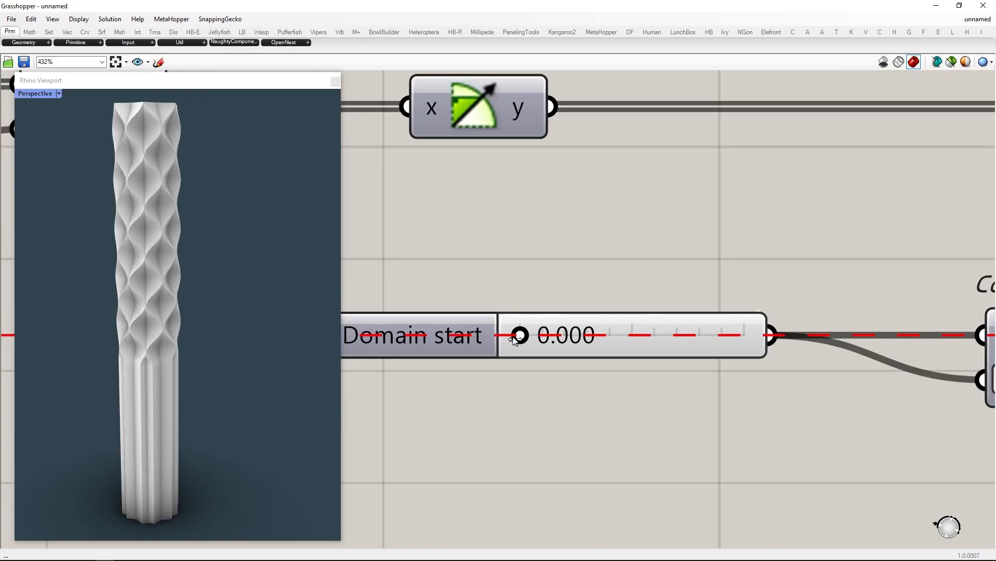
drag(518, 335, 699, 335)
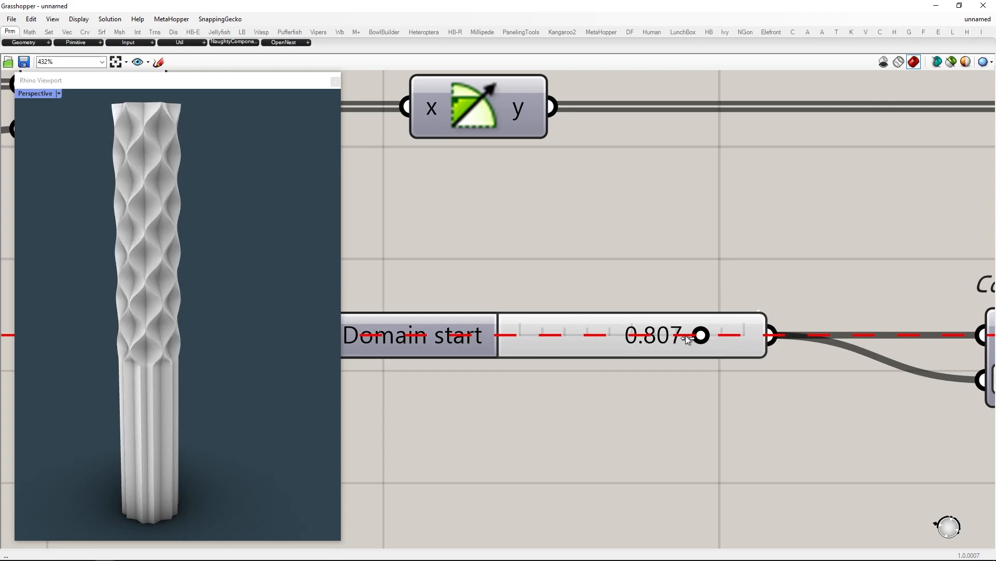
Step: Fine-tune the plain fluted base section to its final height
scroll(down, 3)
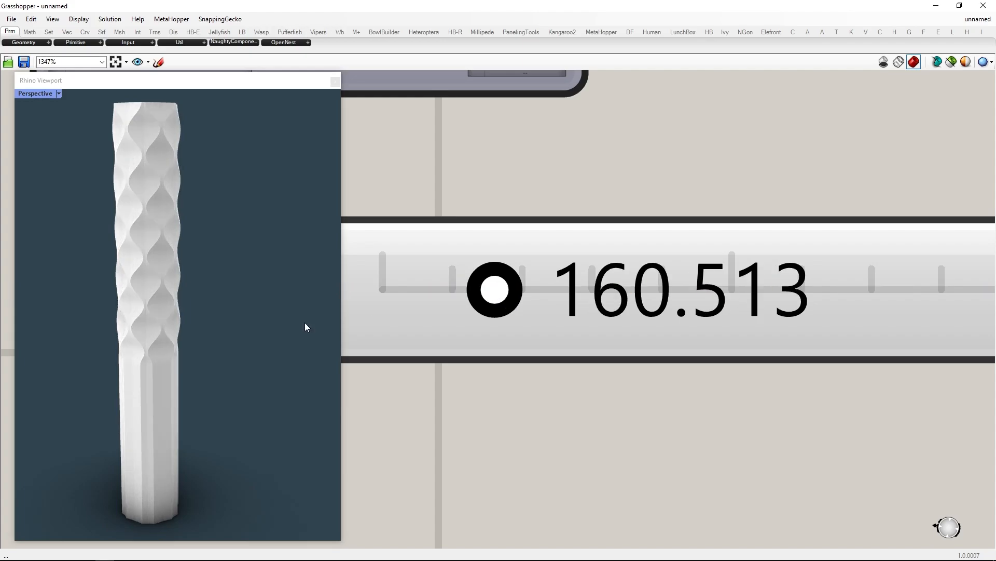
drag(497, 290, 548, 296)
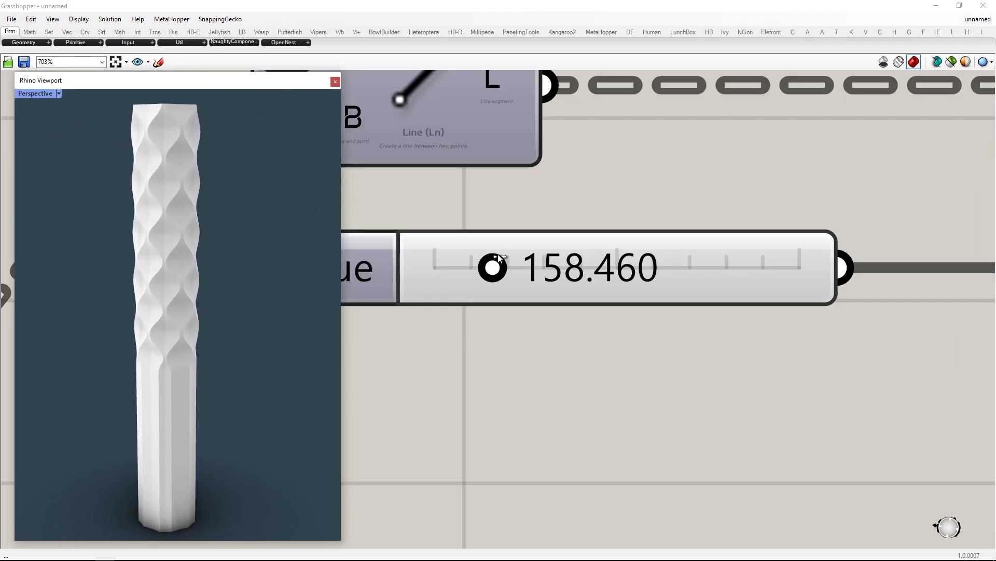
drag(492, 266, 482, 268)
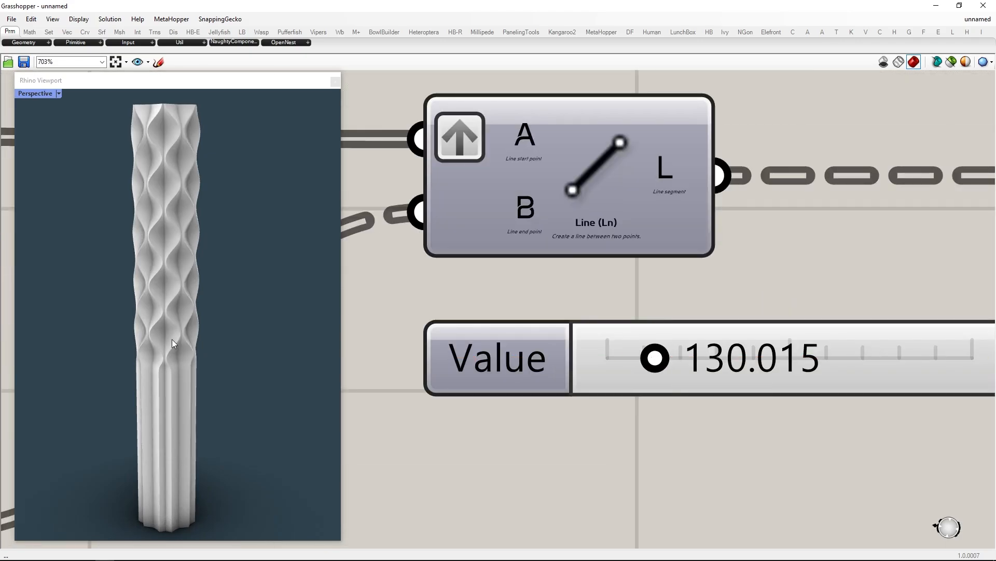
drag(653, 357, 666, 357)
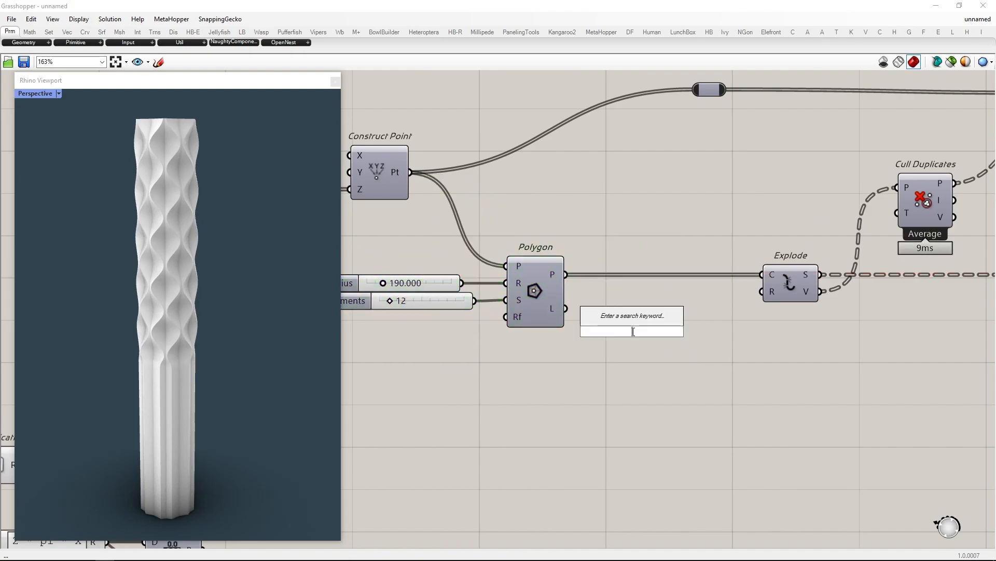
Step: Insert Scale NU on the polygon profiles before Explode, with a Scale X slider driving the X factor
text(scale n)
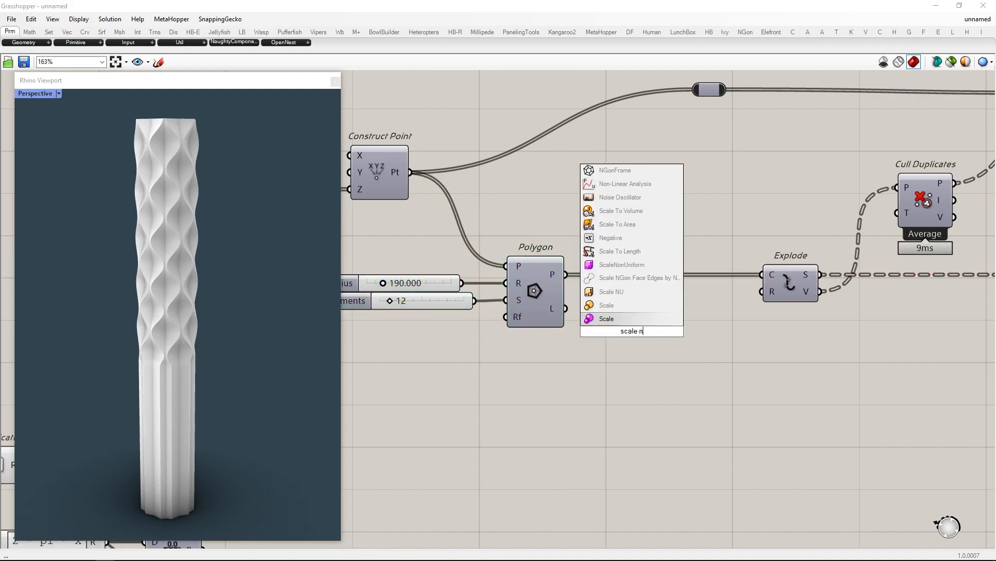
click(611, 290)
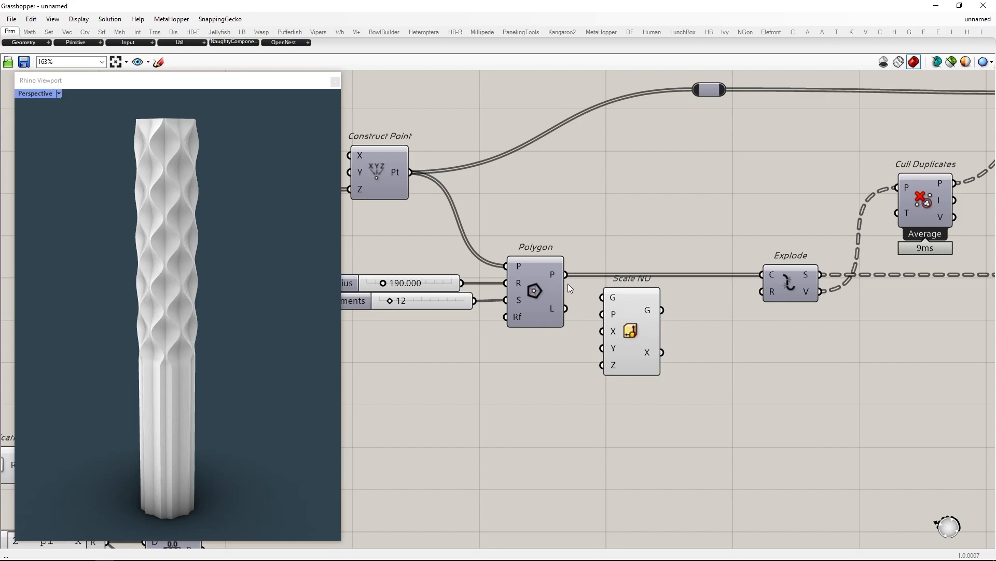
click(646, 307)
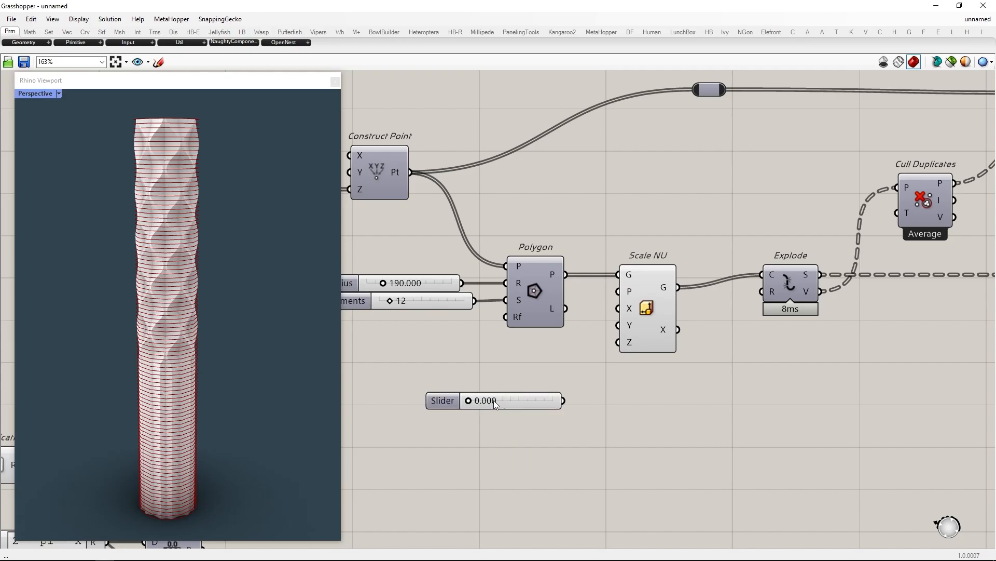
drag(469, 401, 556, 400)
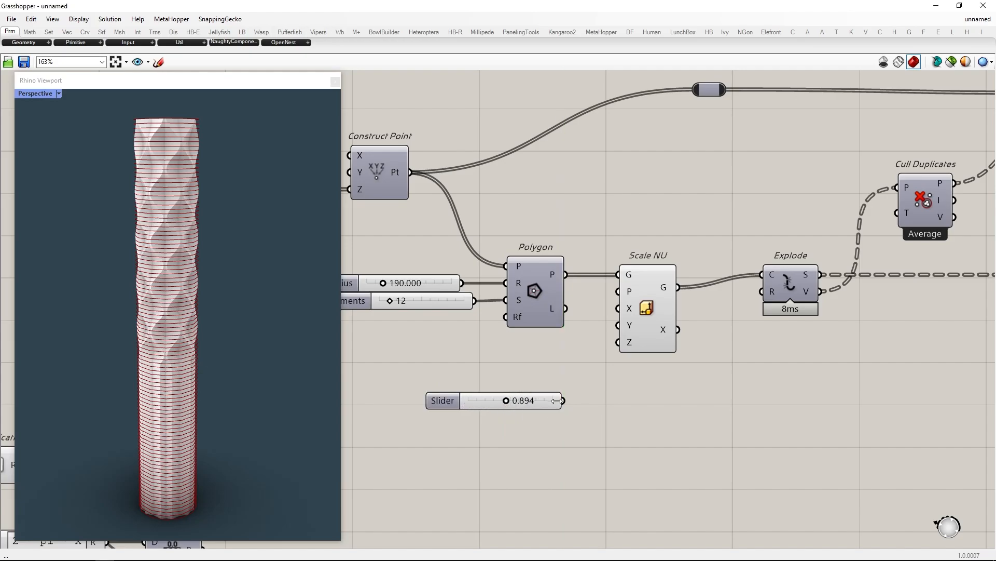
drag(558, 400, 561, 400)
text(cale X)
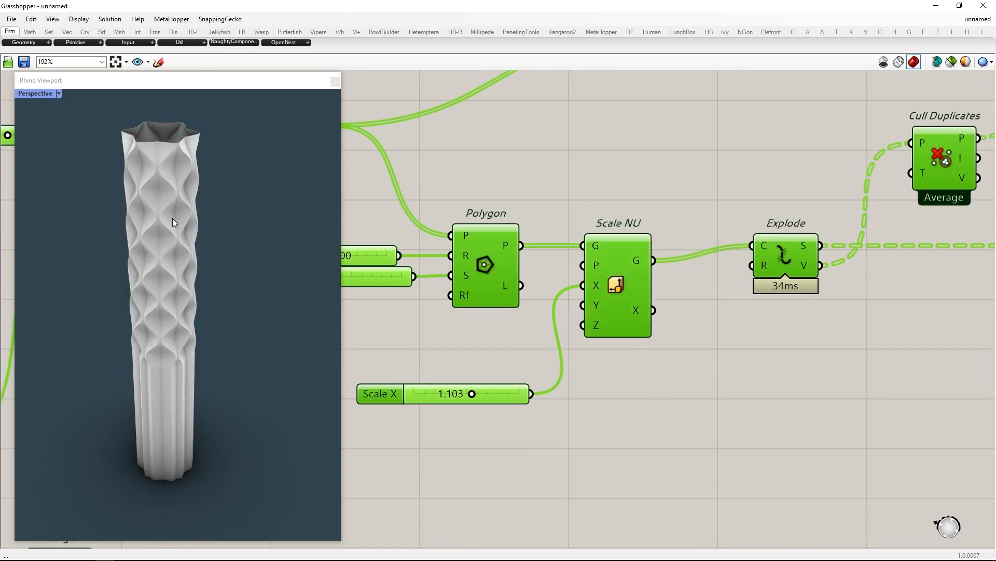
double_click(461, 393)
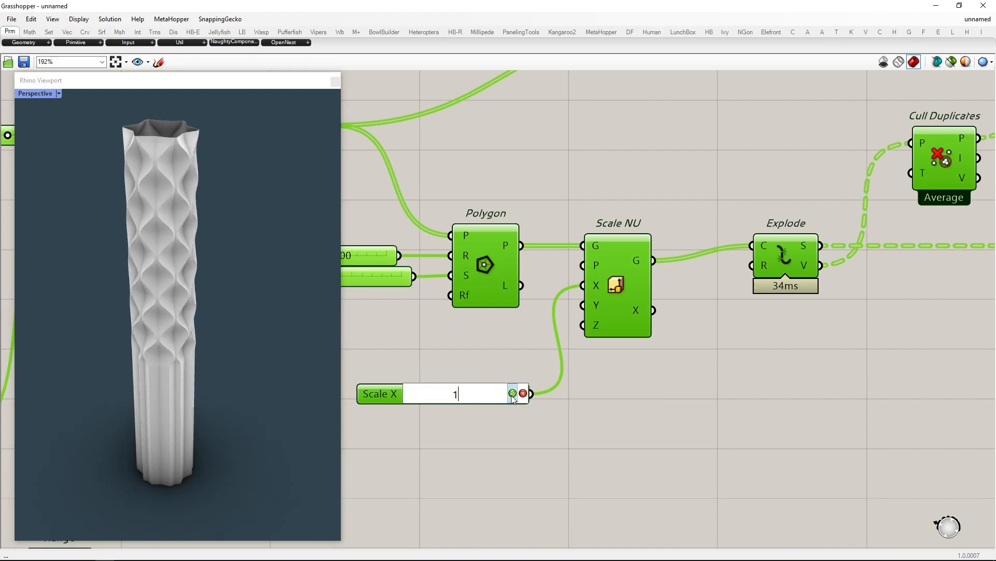